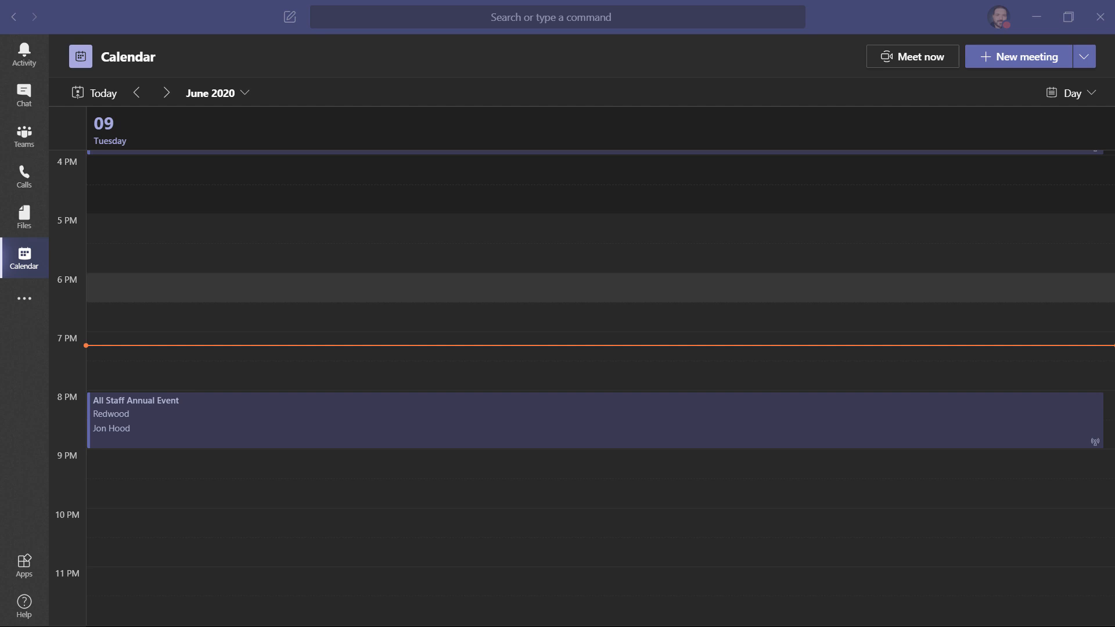
pyautogui.moveTo(895, 420)
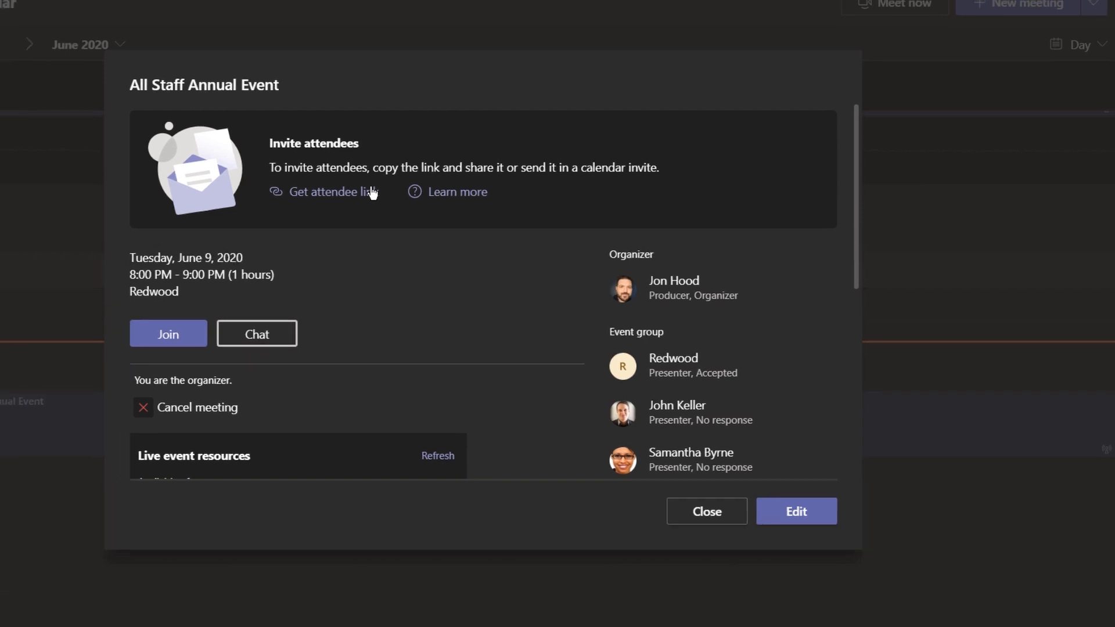
# Scroll through the All Staff Annual Event details: date, presenters, description and join link
pyautogui.scroll(-3)
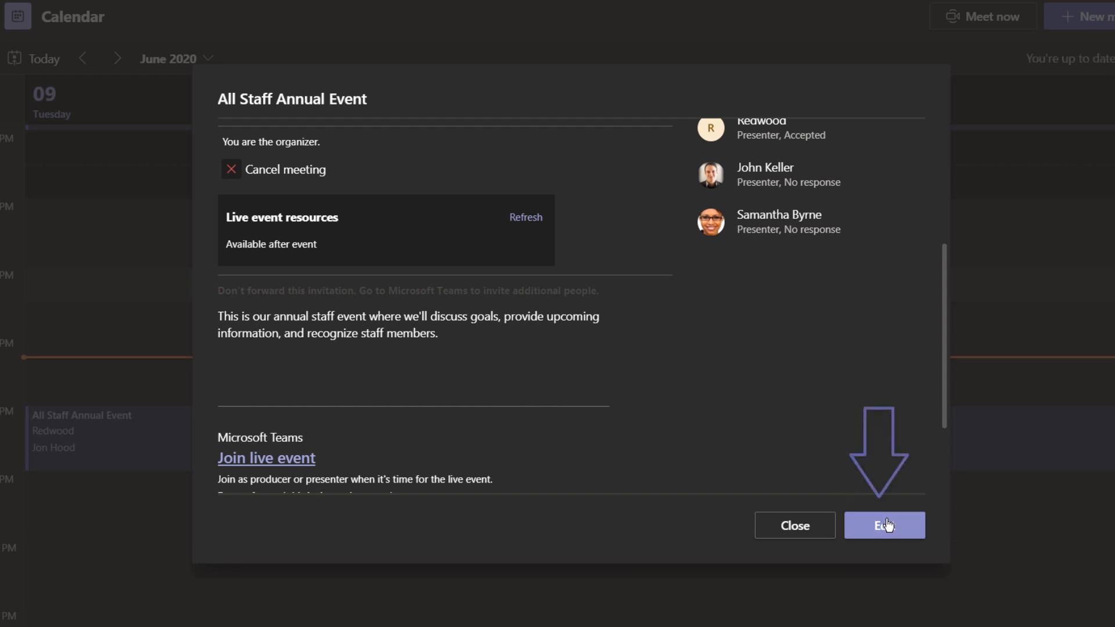
pyautogui.click(883, 525)
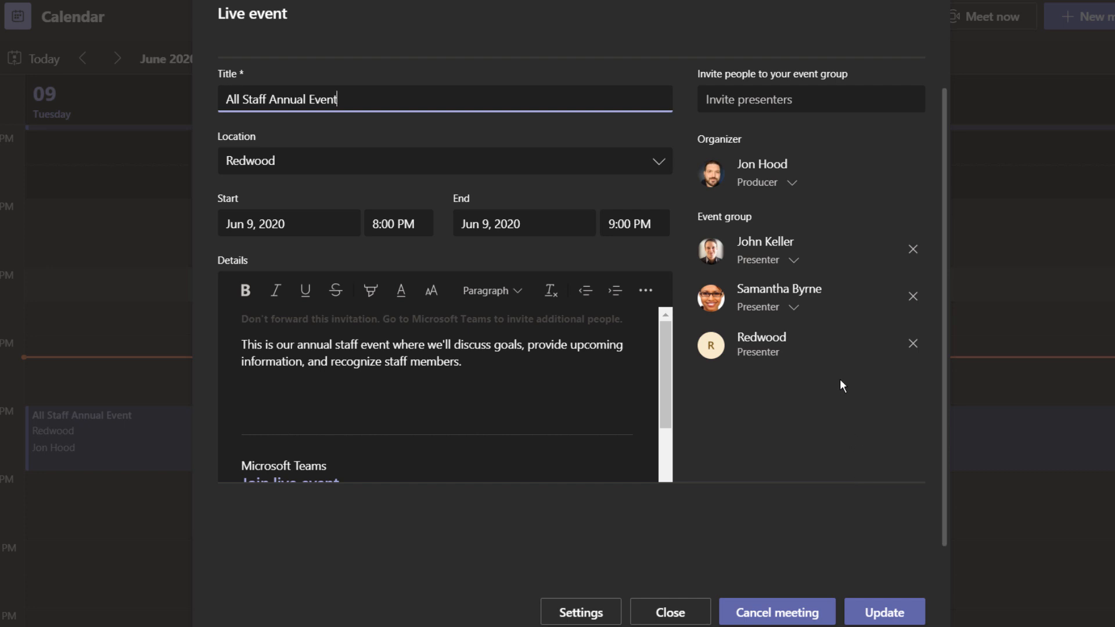
pyautogui.click(793, 259)
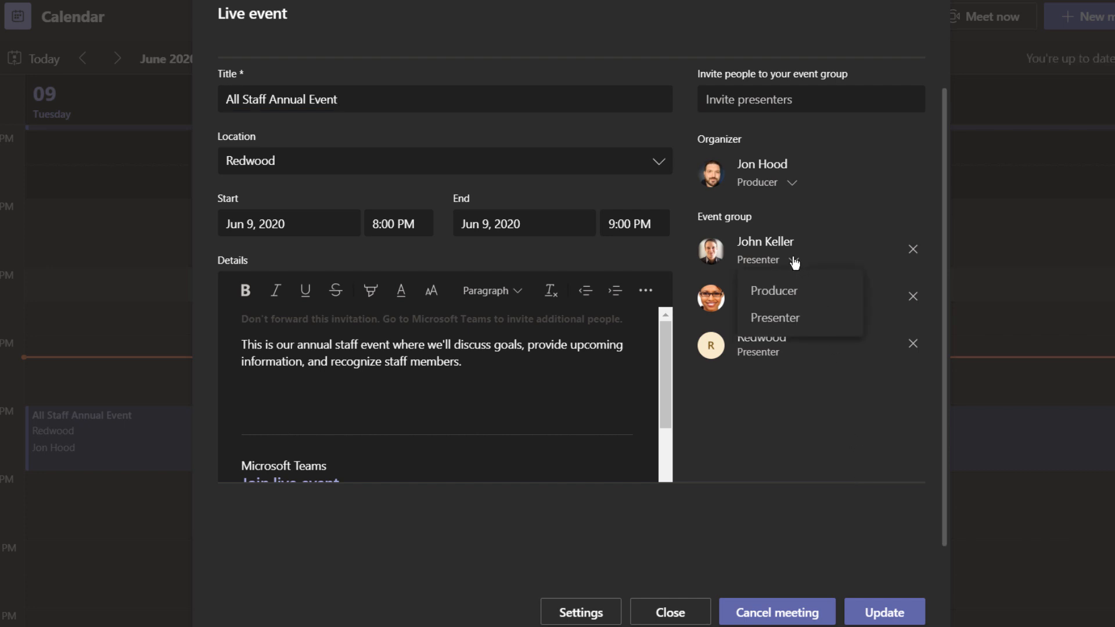
pyautogui.moveTo(796, 291)
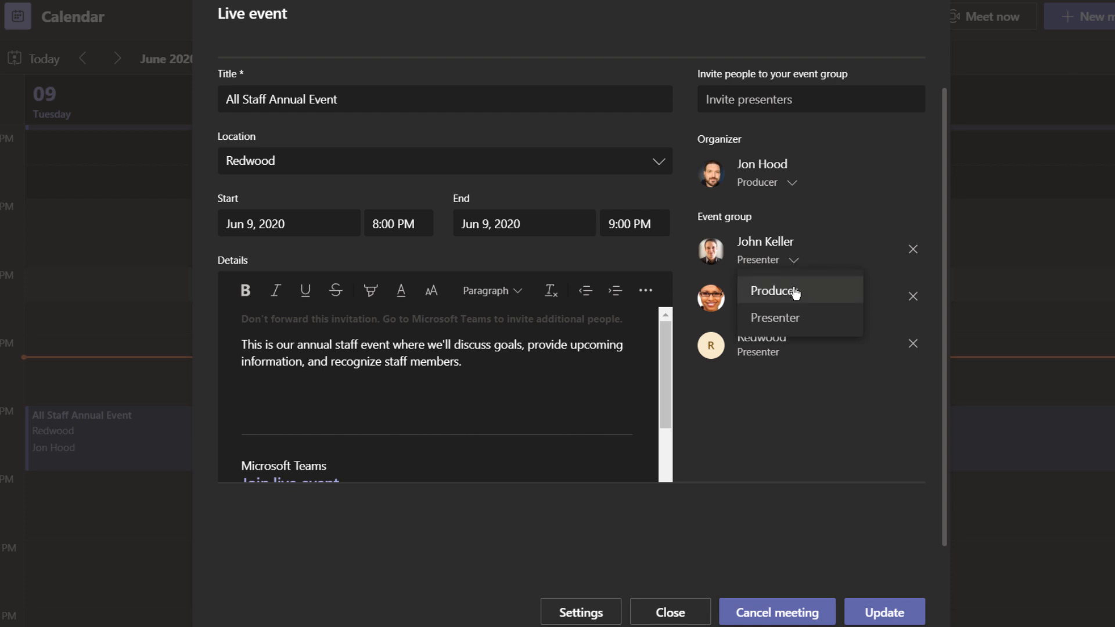
pyautogui.click(913, 250)
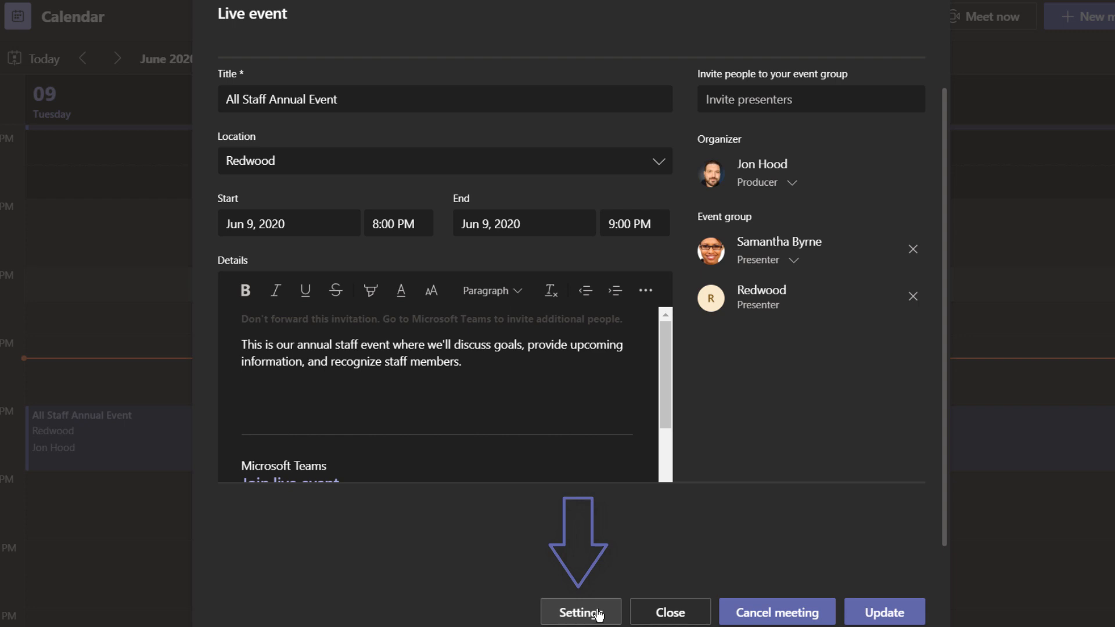
# Review the event's permissions and production settings, then save the update
pyautogui.click(580, 612)
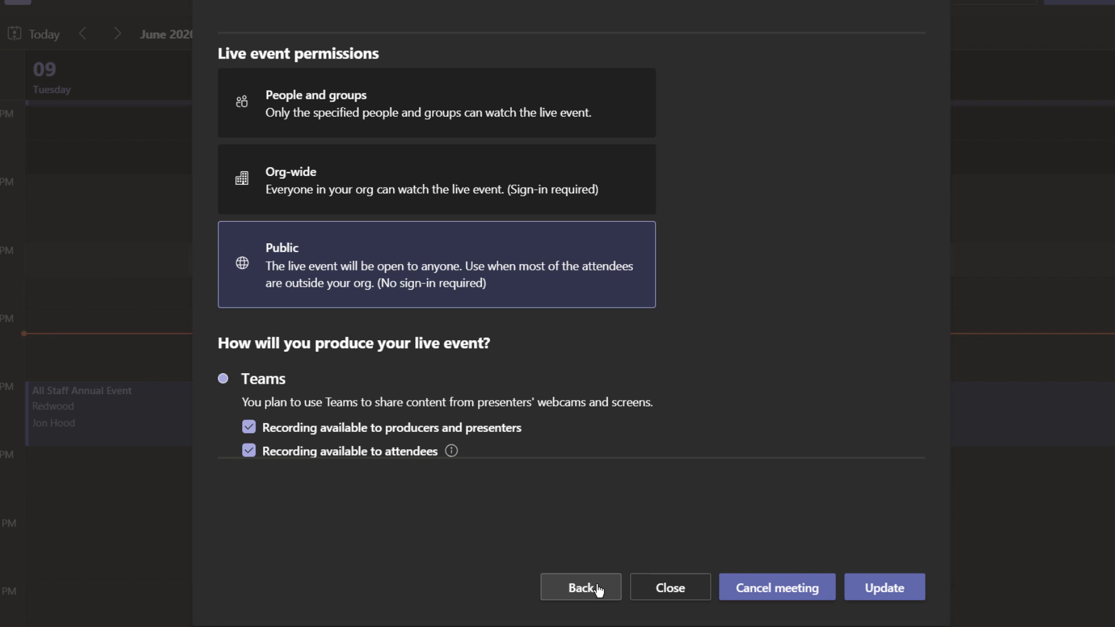
pyautogui.scroll(-3)
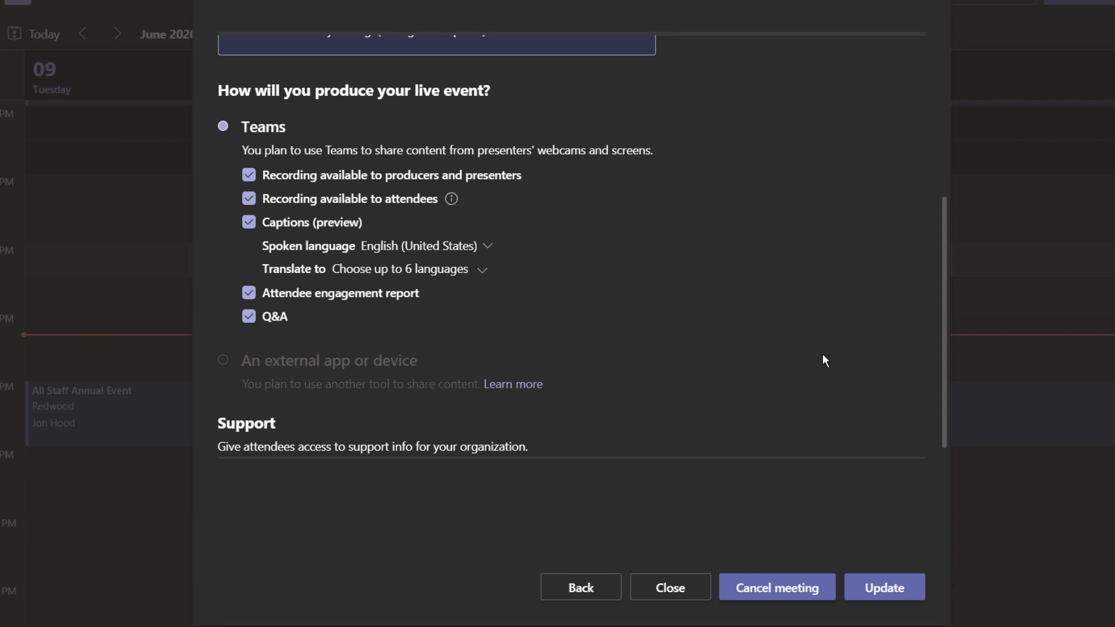
pyautogui.click(884, 587)
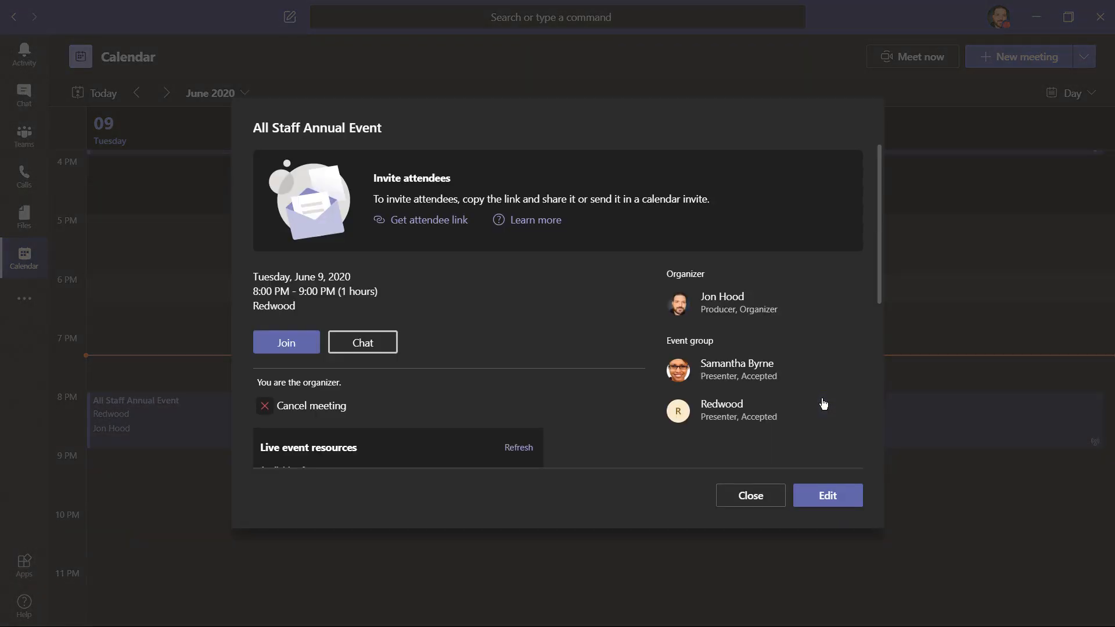
pyautogui.moveTo(285, 342)
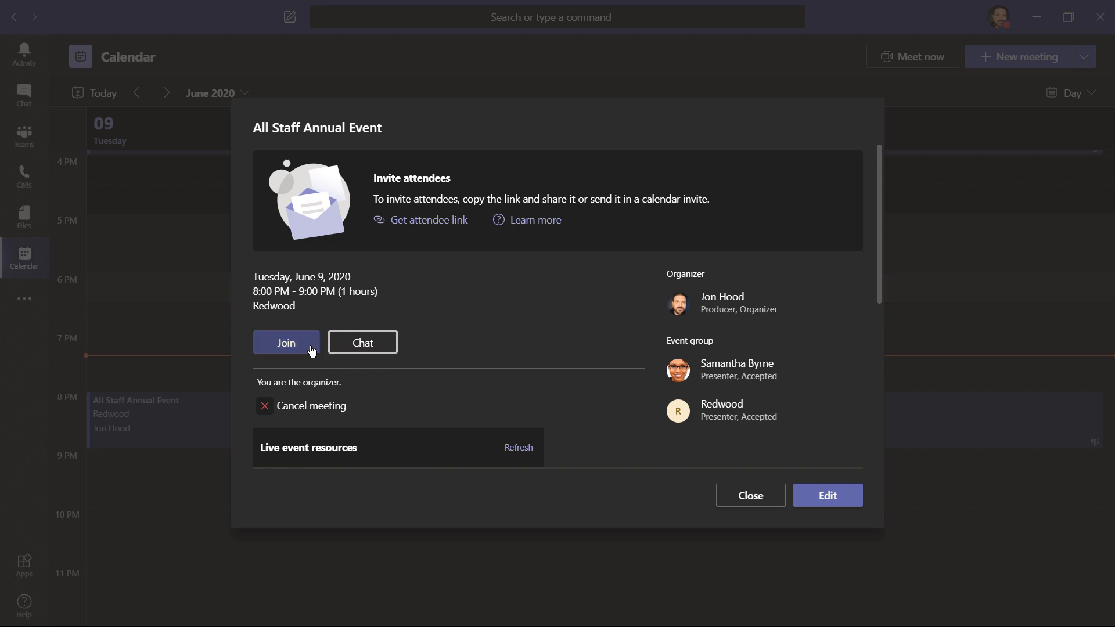
# Join as producer, preview then turn off the camera, and open device settings
pyautogui.click(286, 342)
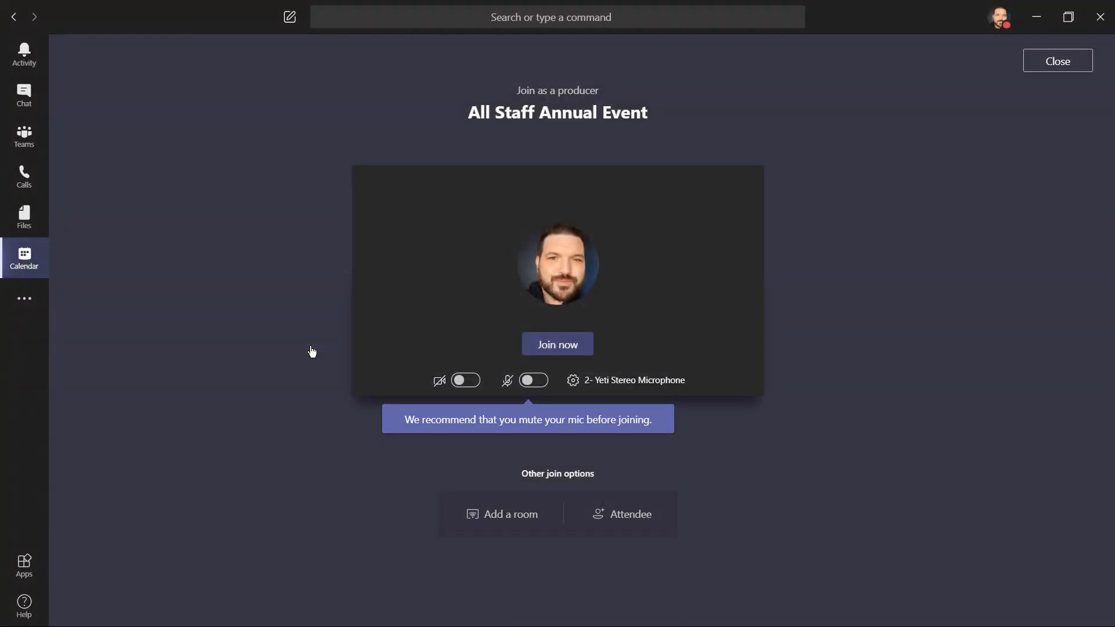
pyautogui.click(465, 379)
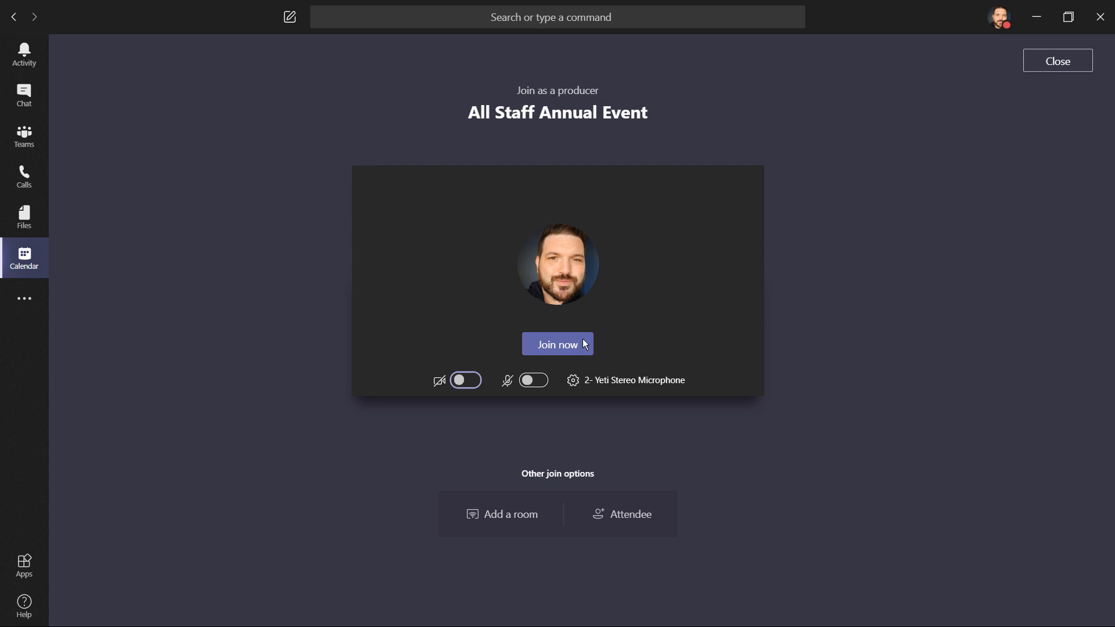
pyautogui.click(465, 380)
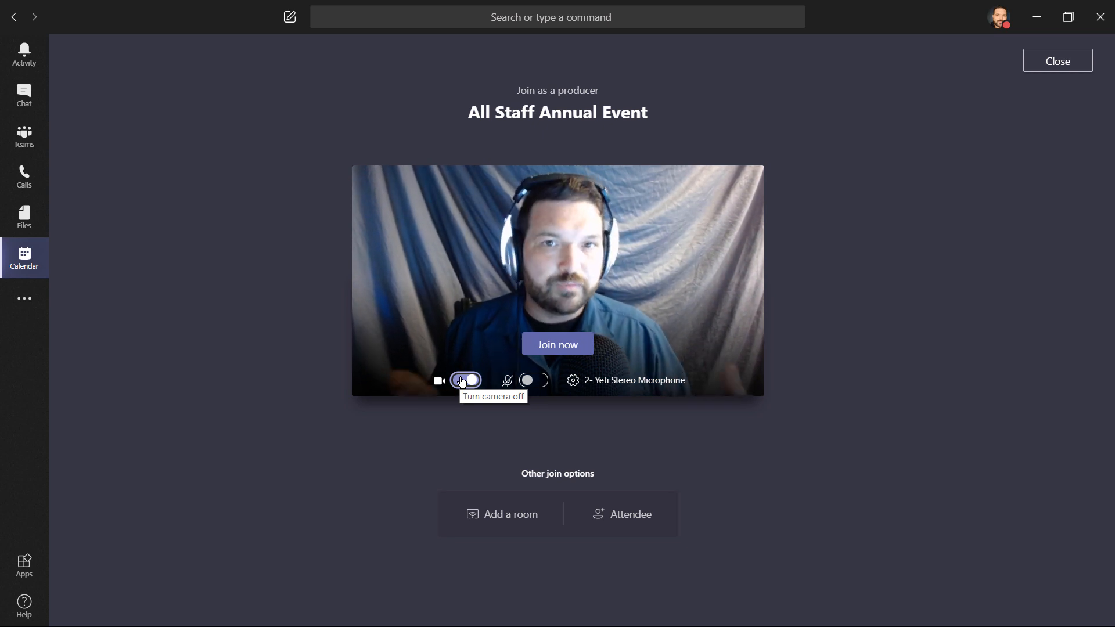
pyautogui.click(466, 380)
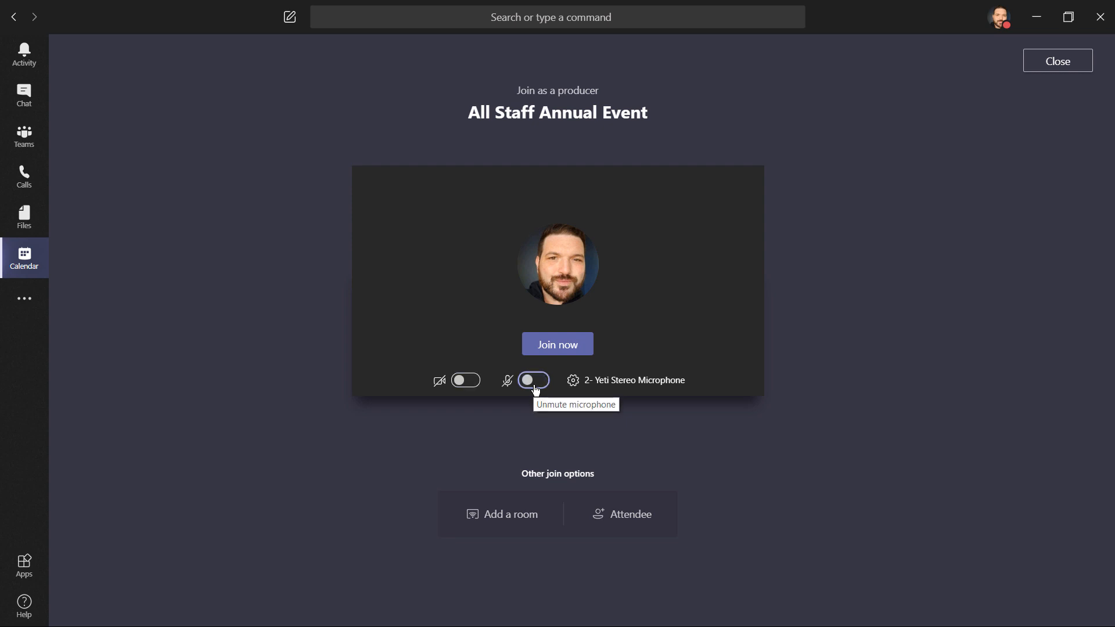
pyautogui.click(572, 380)
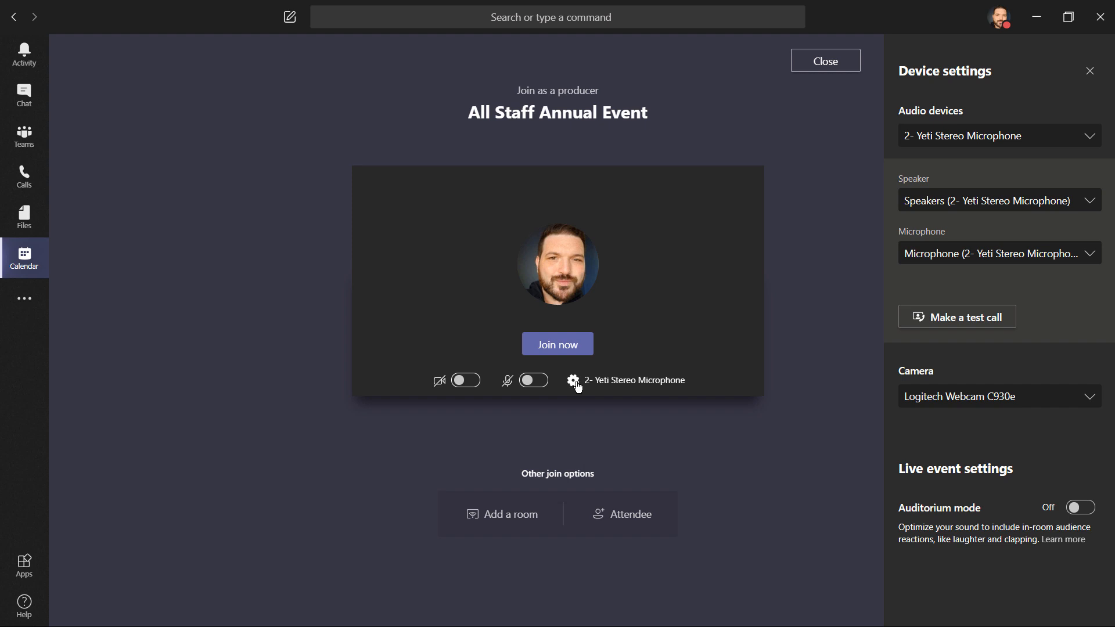
pyautogui.moveTo(1079, 212)
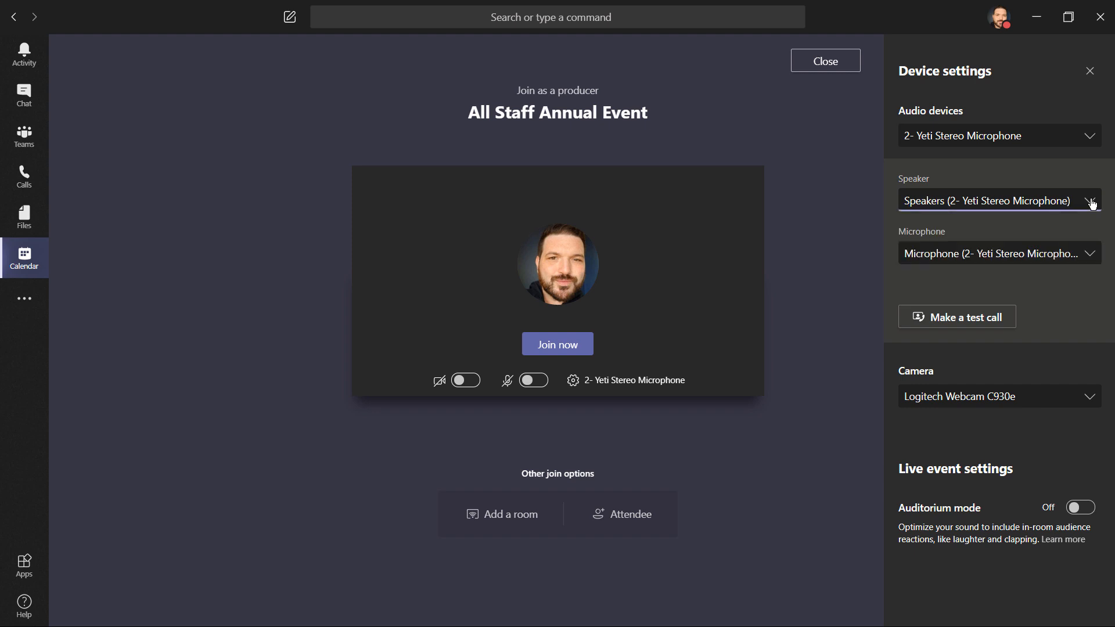
pyautogui.moveTo(1091, 479)
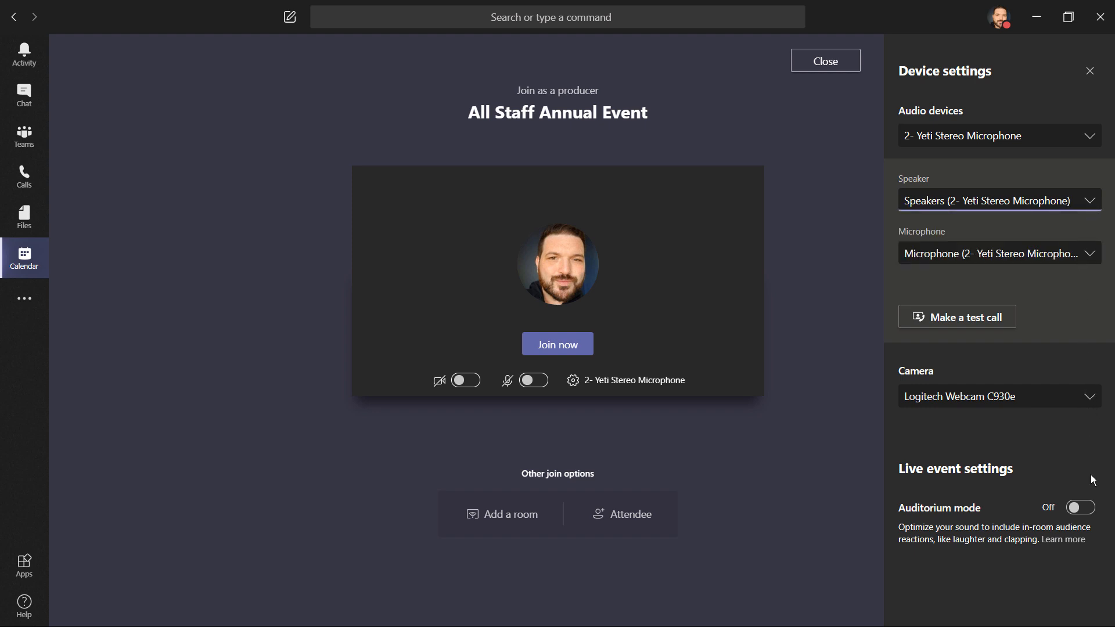
pyautogui.click(1079, 507)
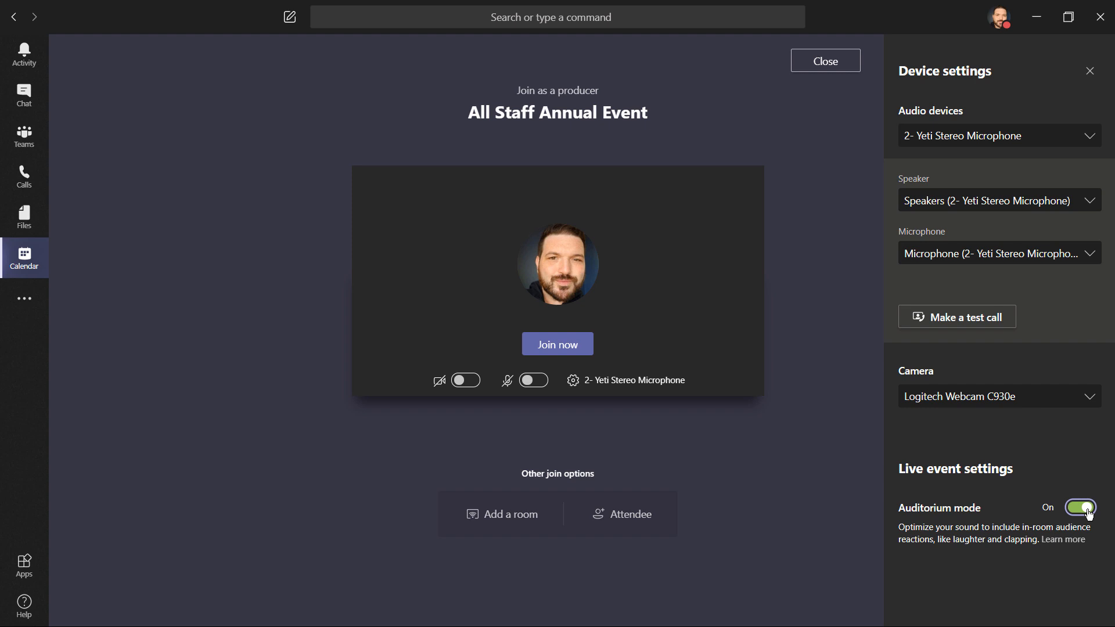
pyautogui.click(1079, 507)
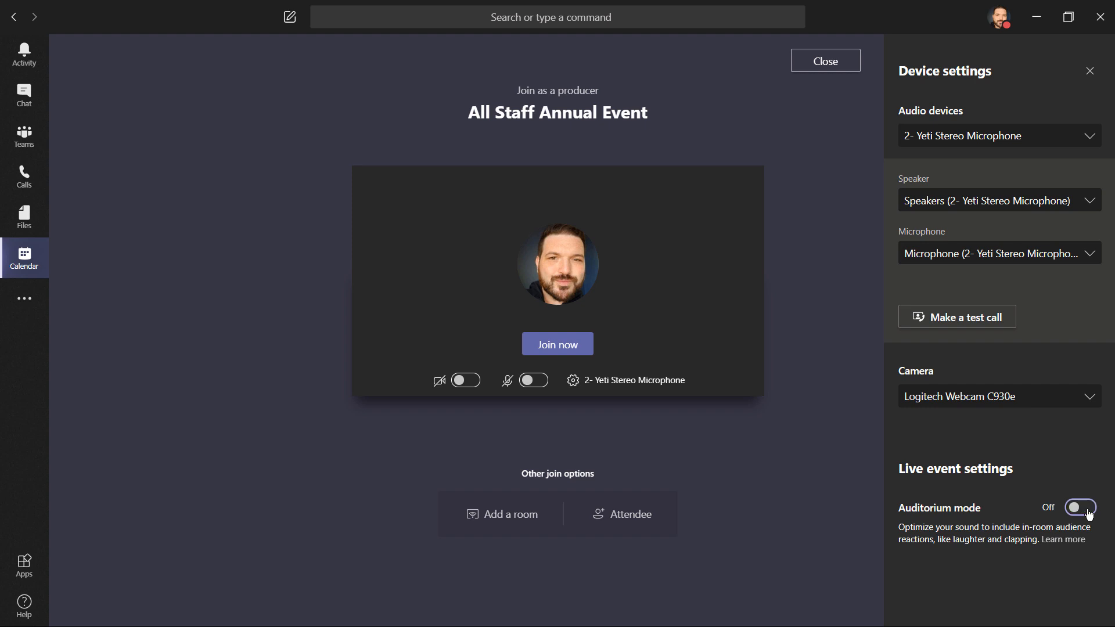
pyautogui.moveTo(1008, 327)
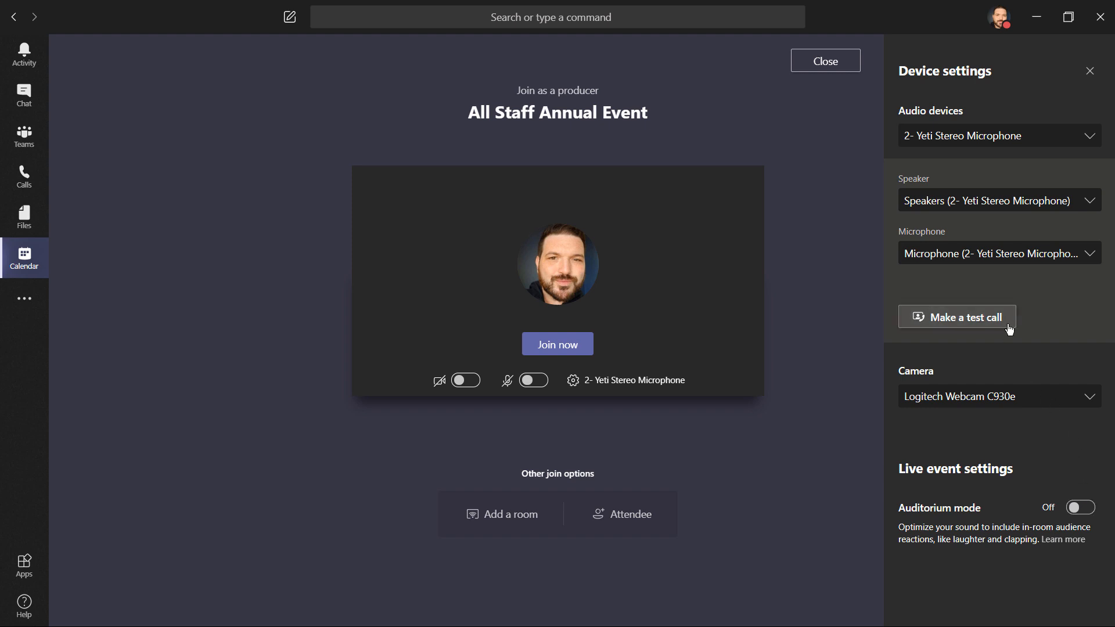
# Run a test call confirming microphone, speakers, webcam and network, then close the results
pyautogui.click(955, 316)
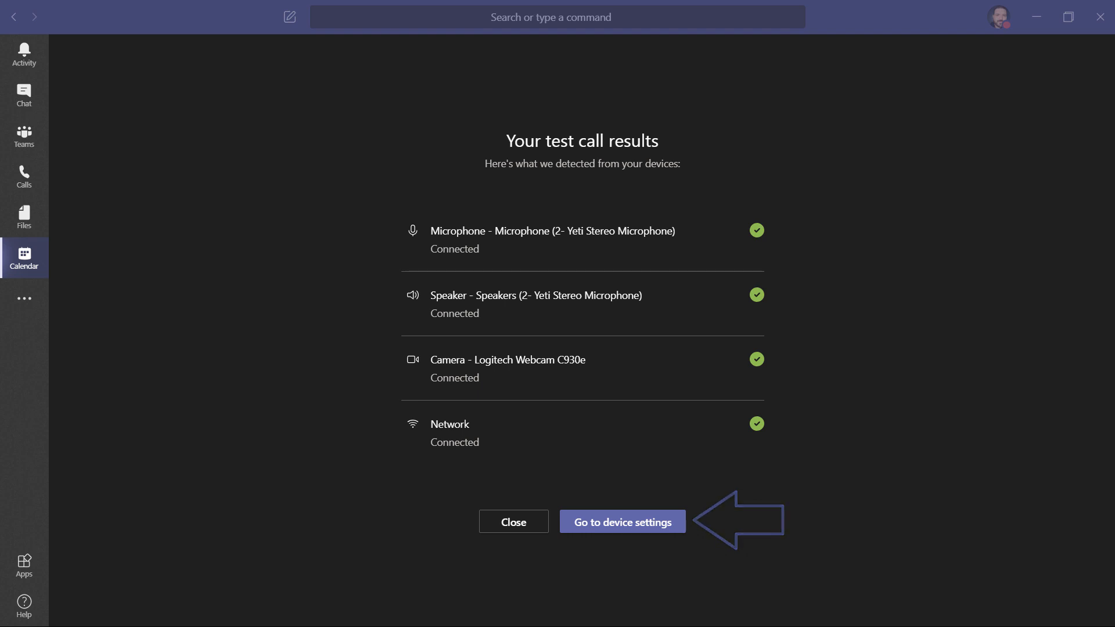
pyautogui.moveTo(513, 521)
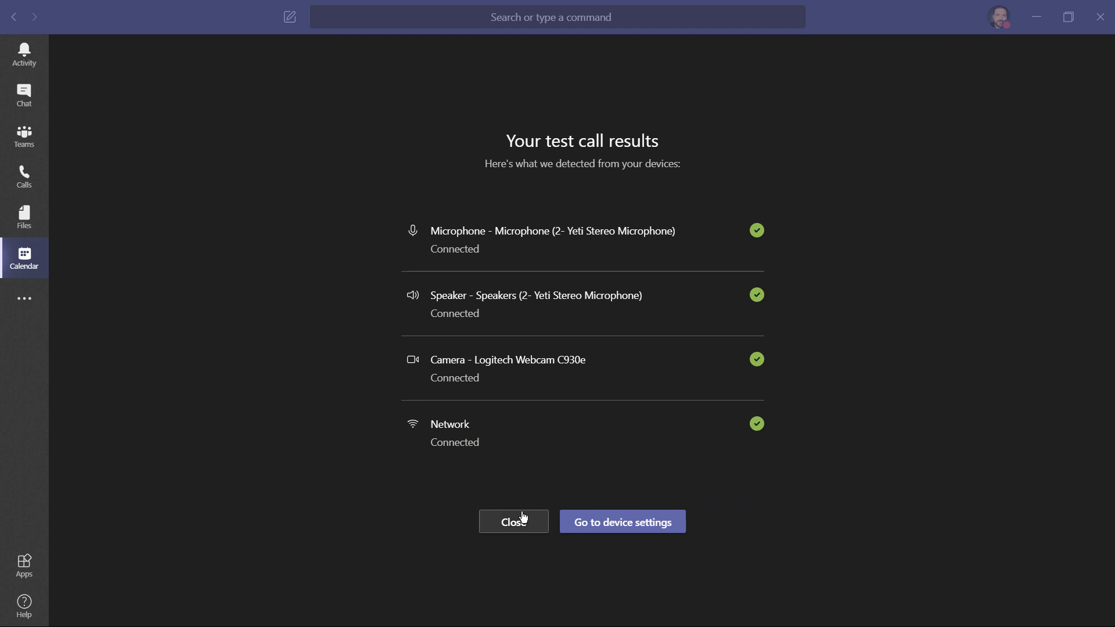
pyautogui.click(513, 521)
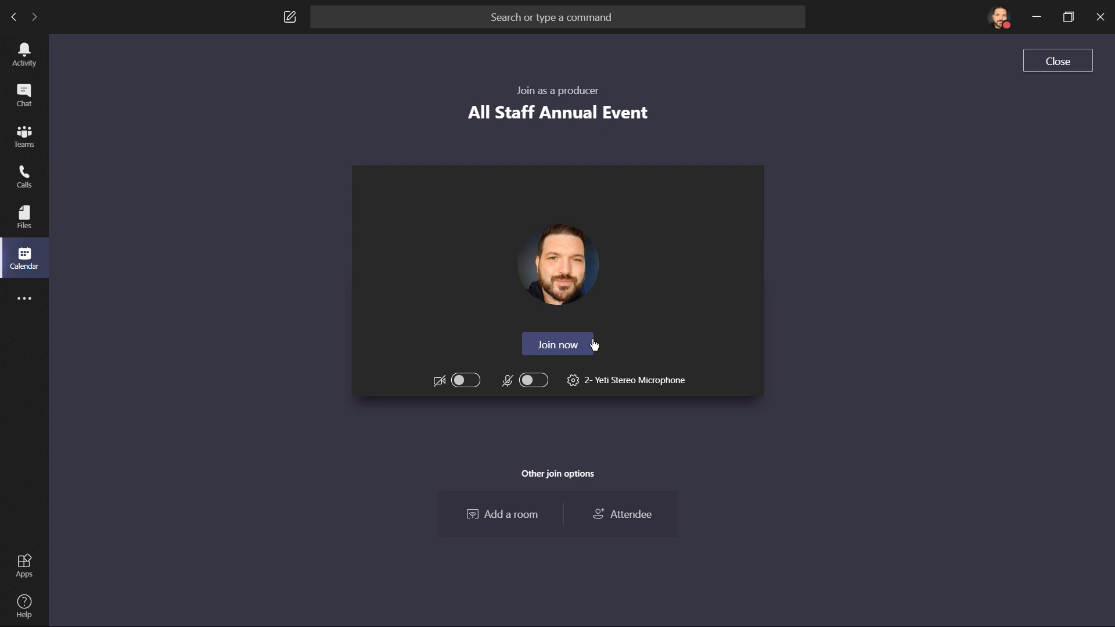
# Join the pre-live event, check health metrics, and draft 'The event will start at 8pm EDT'
pyautogui.click(557, 344)
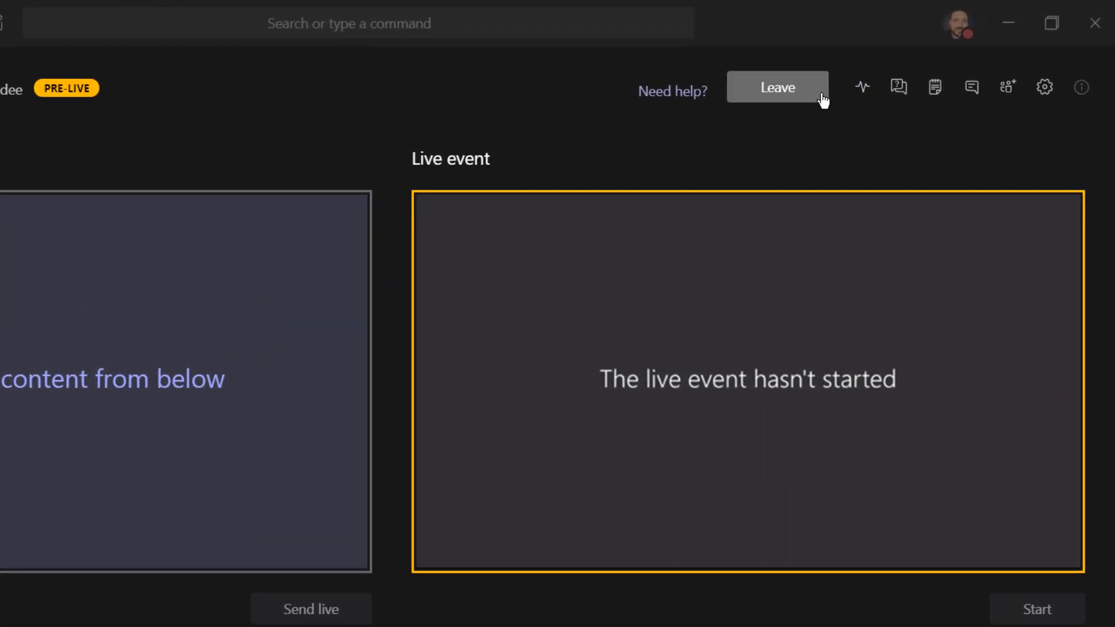
pyautogui.click(862, 86)
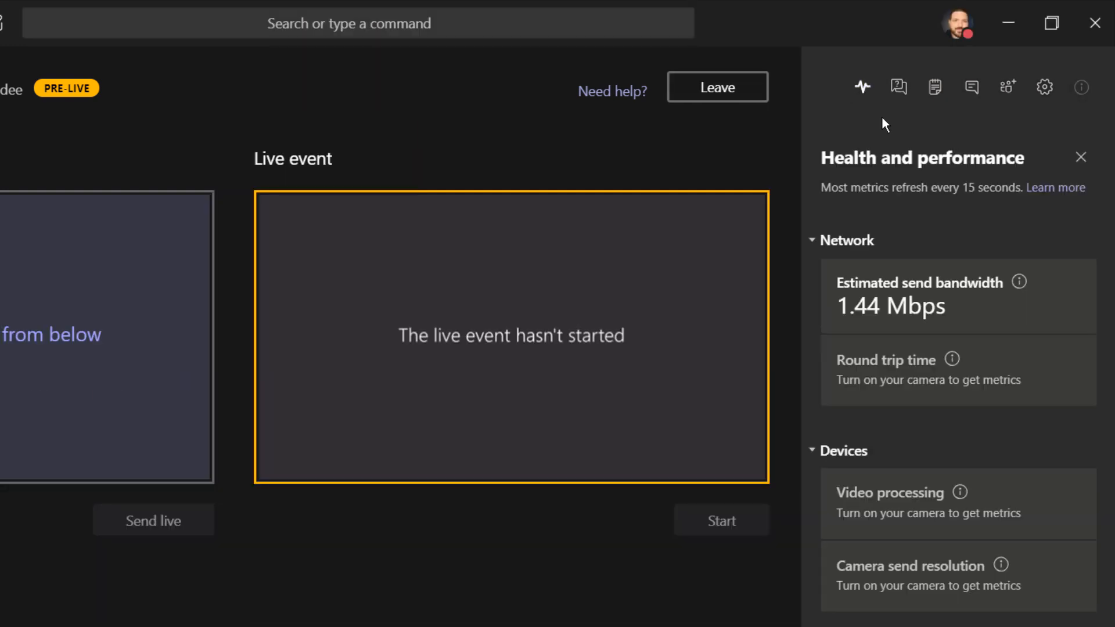
pyautogui.click(897, 86)
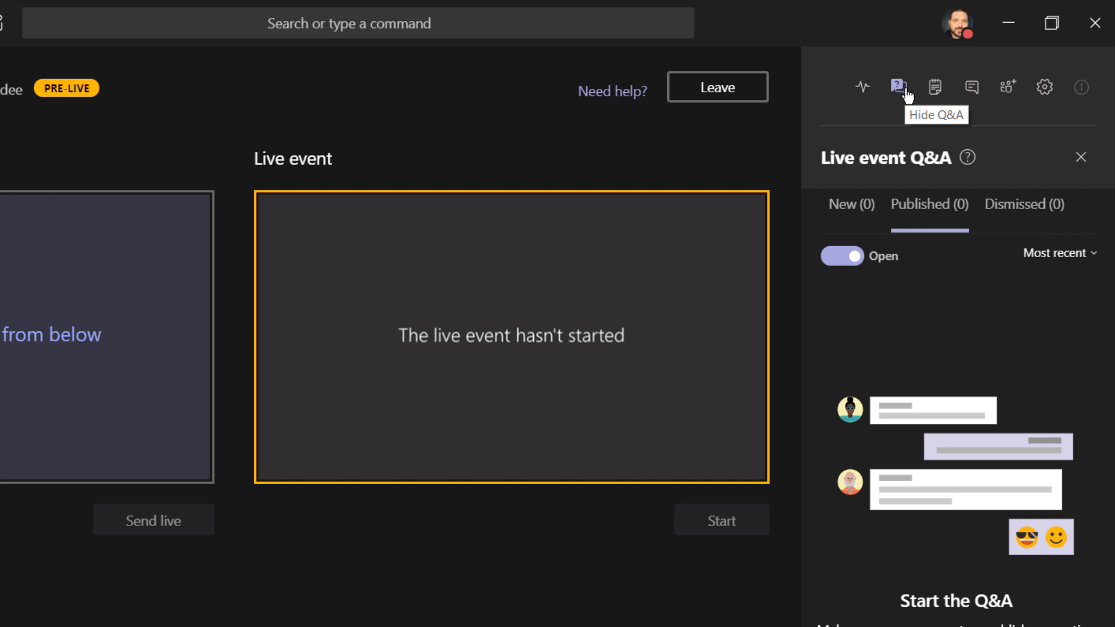
pyautogui.moveTo(981, 128)
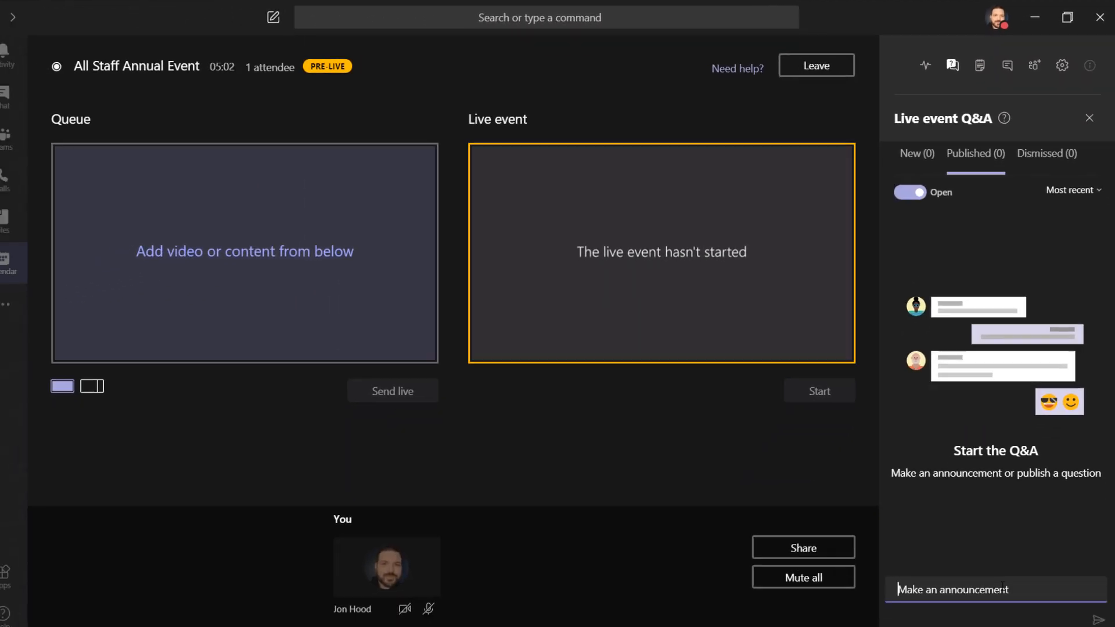
pyautogui.write('The event will start at 8pm')
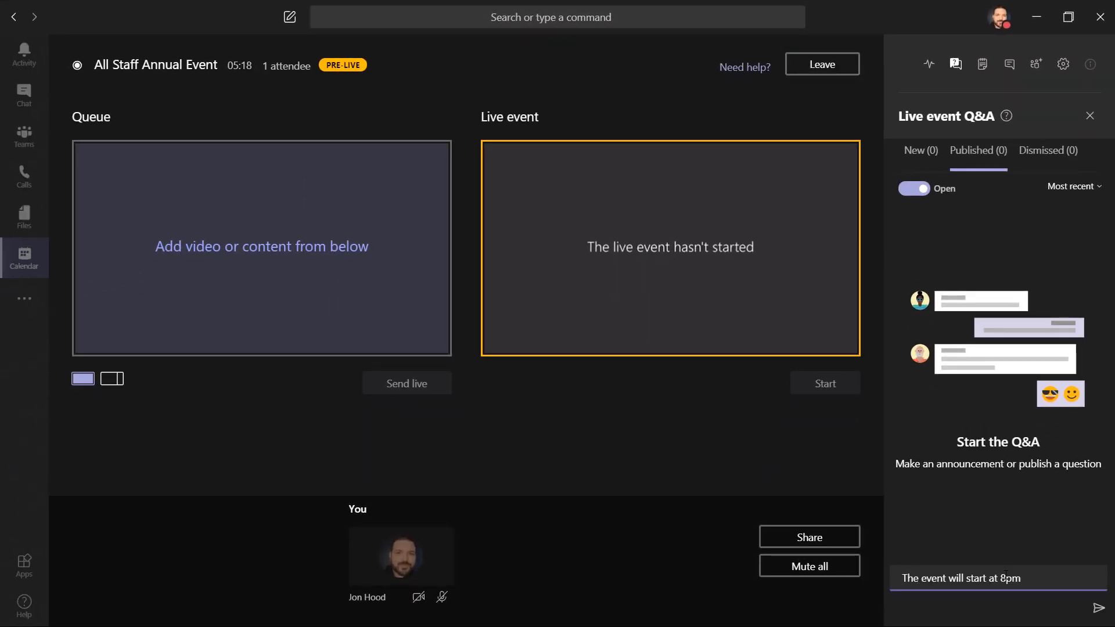
pyautogui.write('EDT')
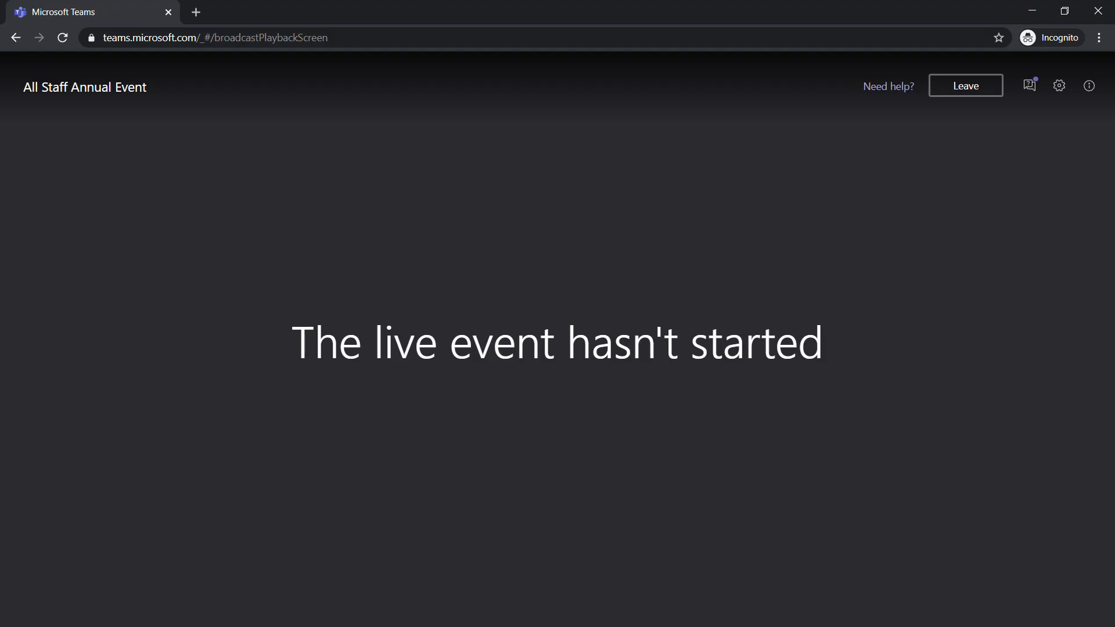
# As an attendee, type the anonymous question 'Is a recording available?' under My questions
pyautogui.click(1029, 86)
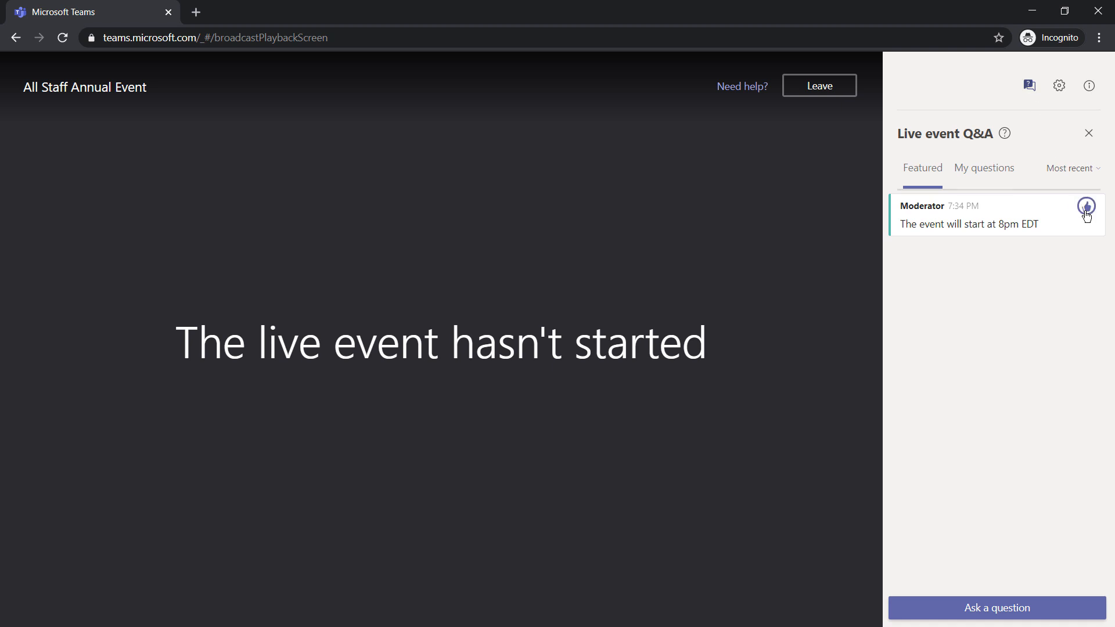
pyautogui.click(1085, 206)
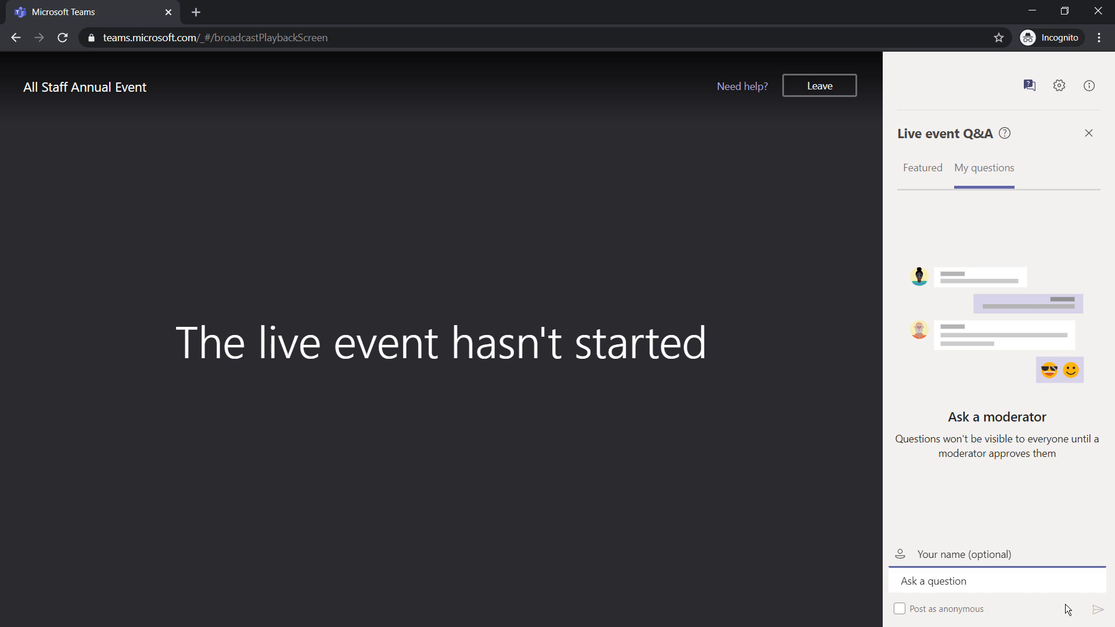
pyautogui.click(898, 608)
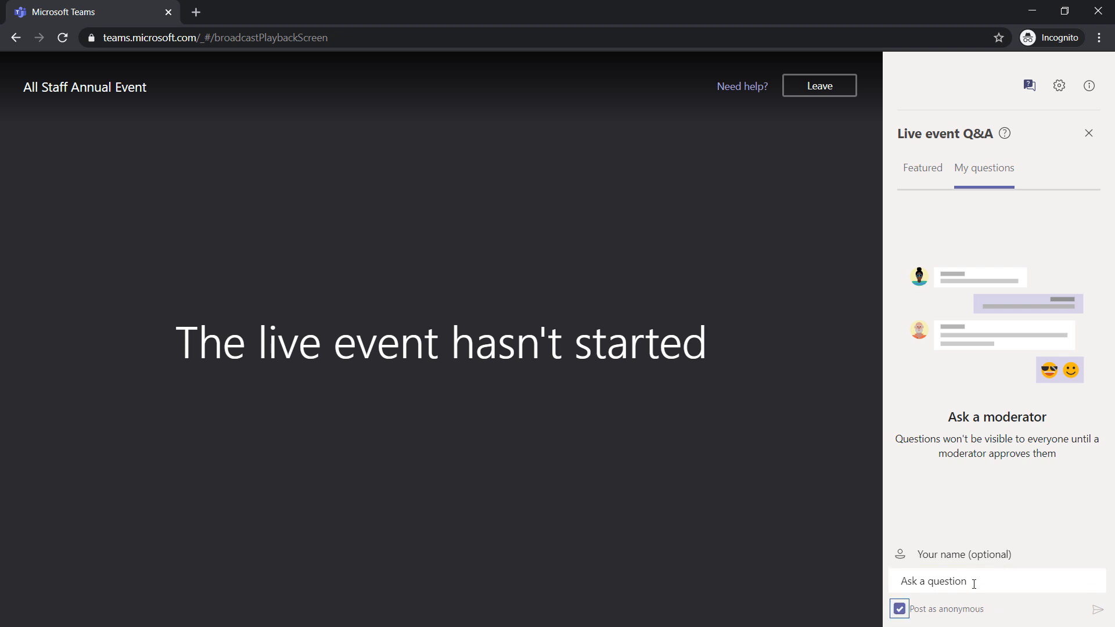
pyautogui.write('Is a recording')
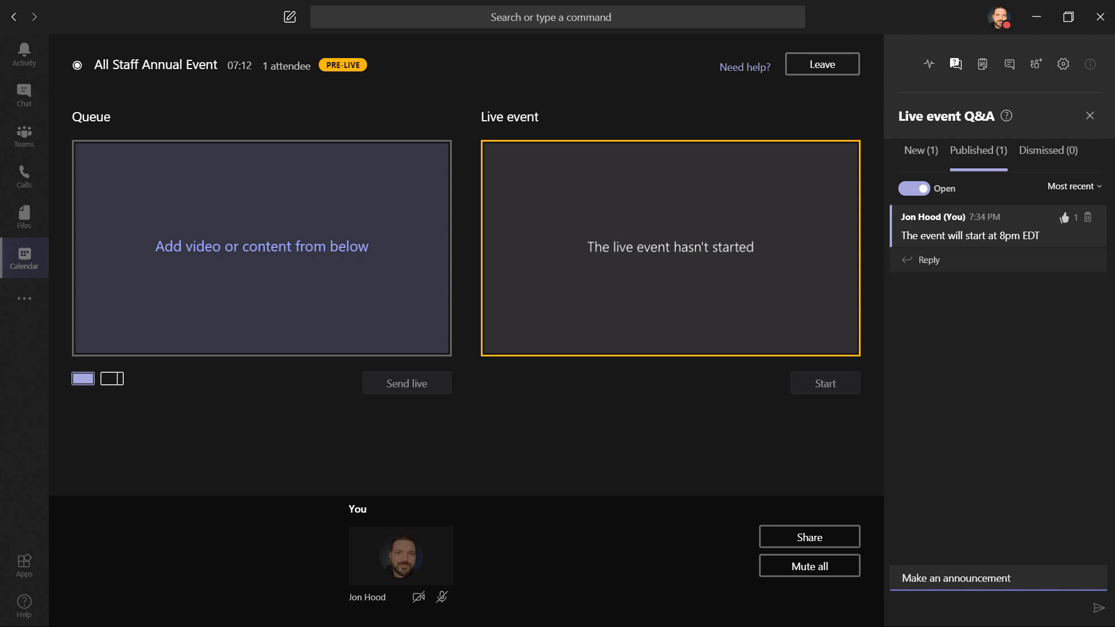
# Publish the recording question and reply 'Yes, the event is recorded and available on demand!'
pyautogui.click(920, 151)
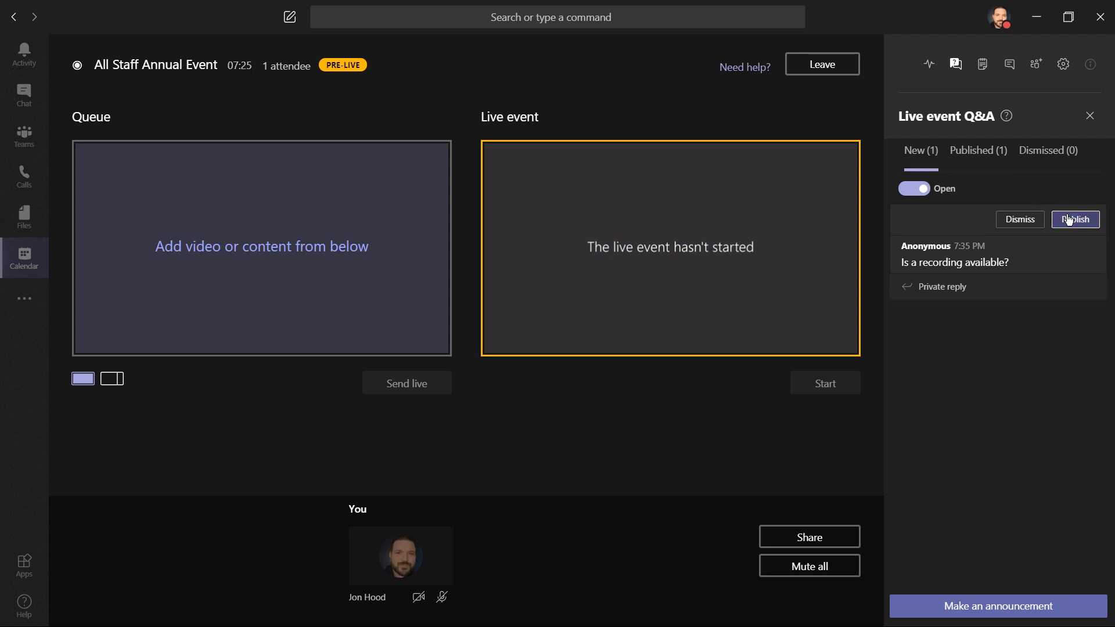
pyautogui.click(1075, 219)
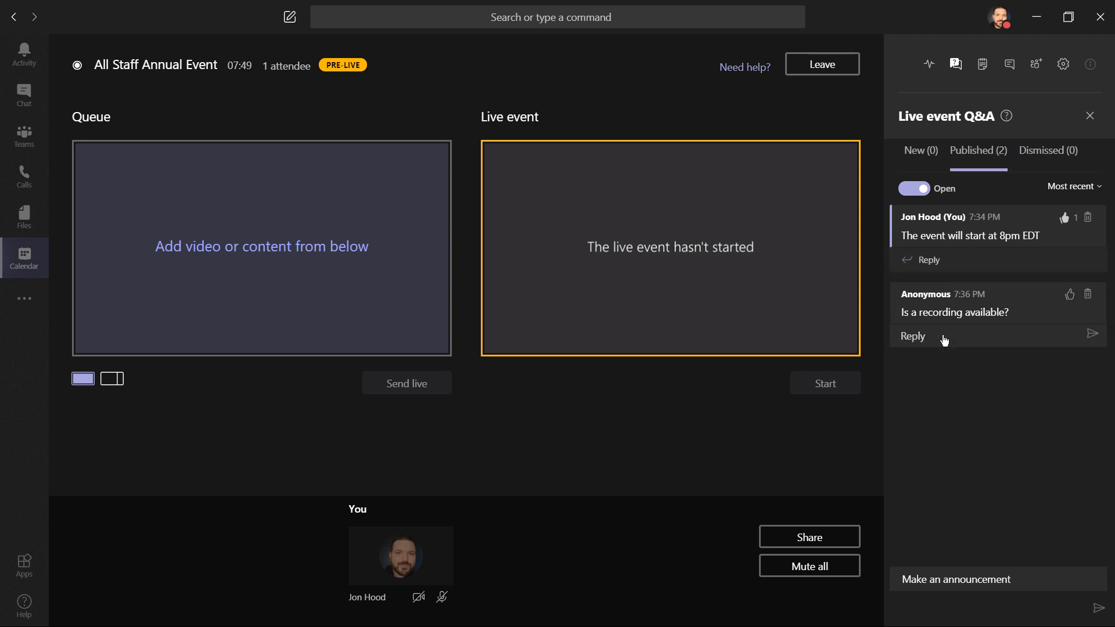
pyautogui.write('Yes, the e')
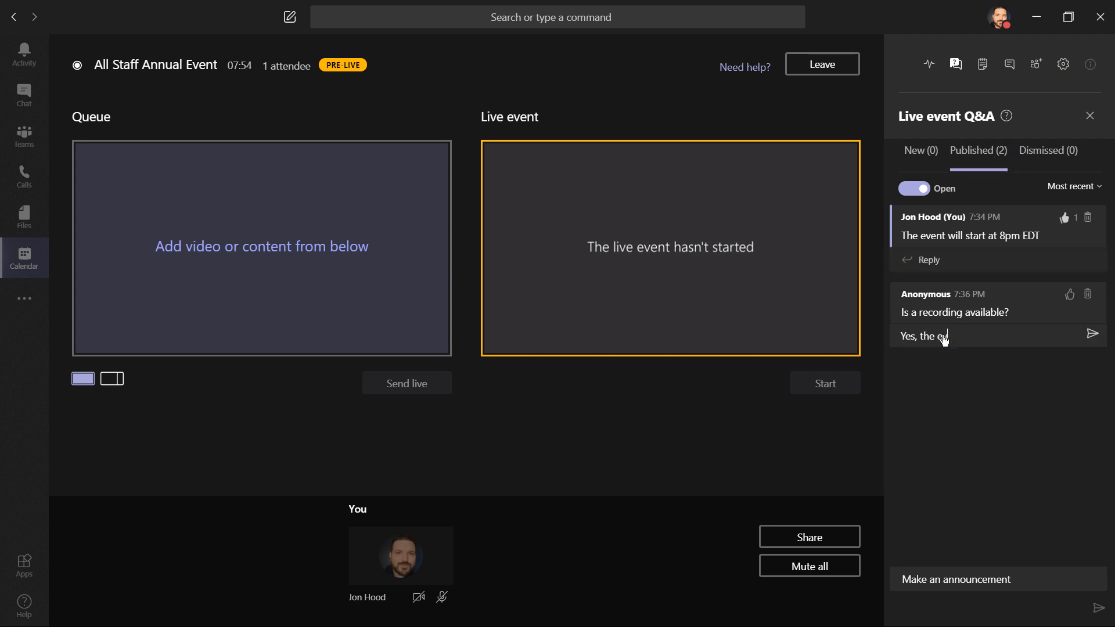
pyautogui.write('vent is recorded and available on demand!')
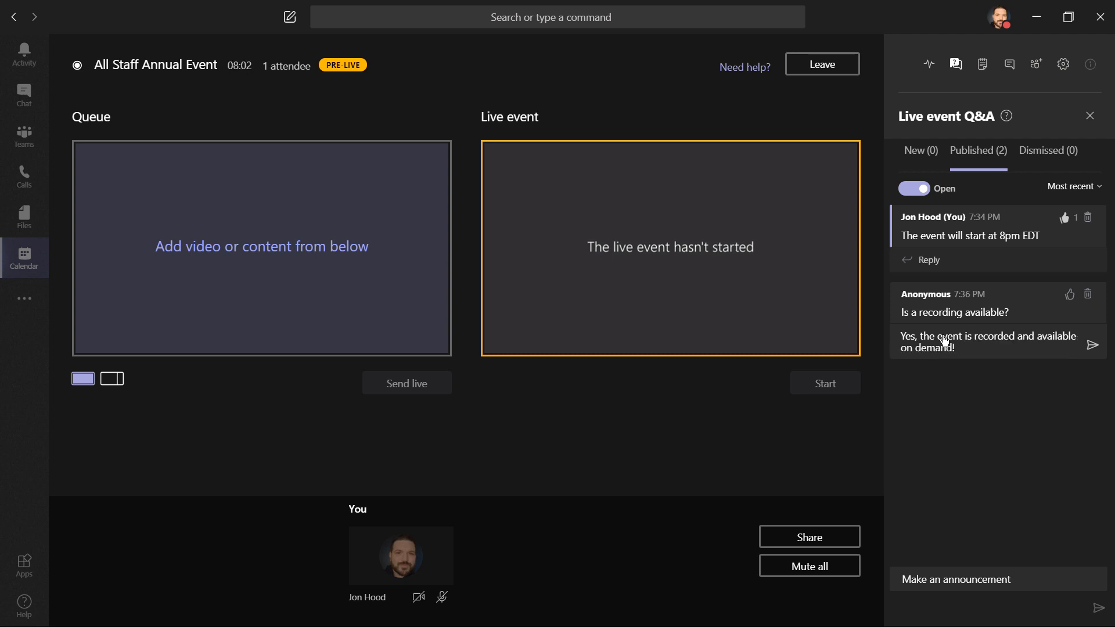
pyautogui.click(1090, 115)
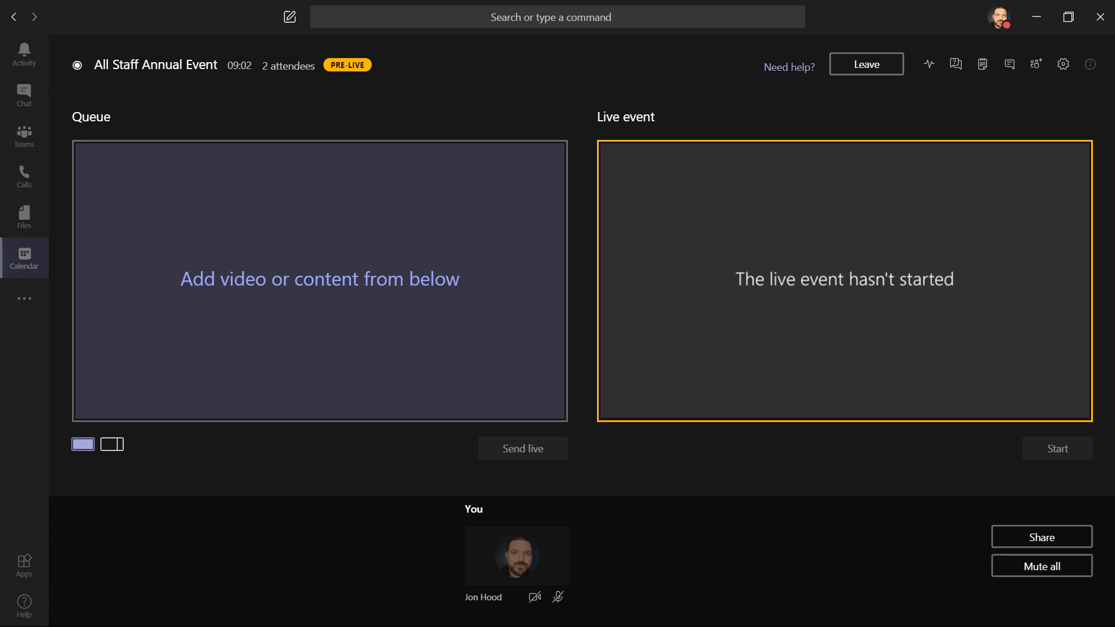
# View meeting notes, then post 'Is everyone ready to go?' in the meeting chat
pyautogui.click(982, 64)
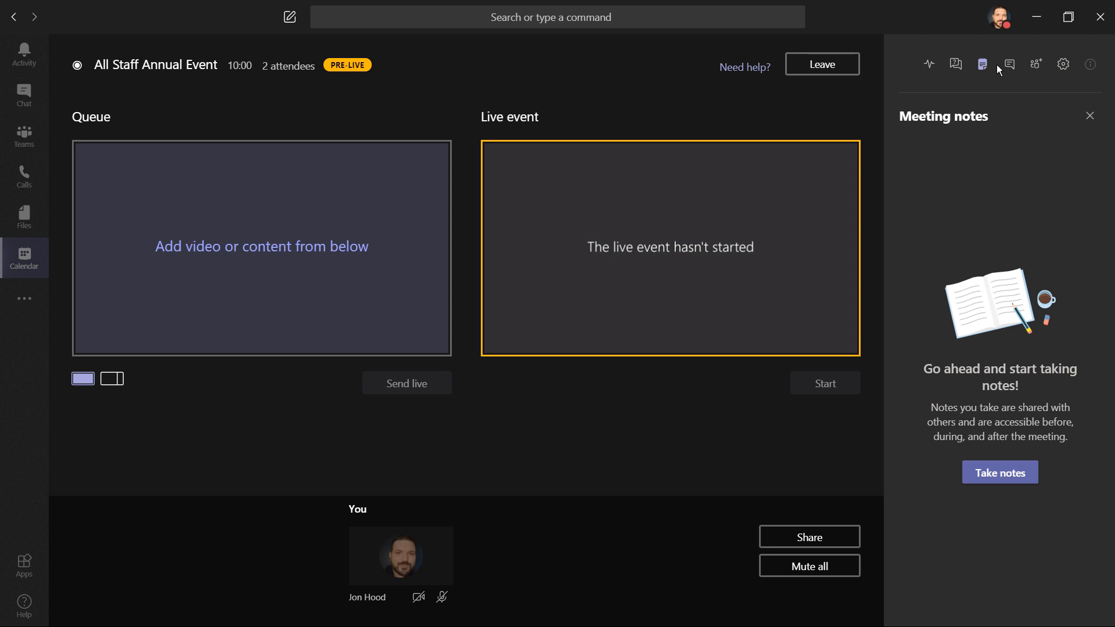
pyautogui.click(1008, 64)
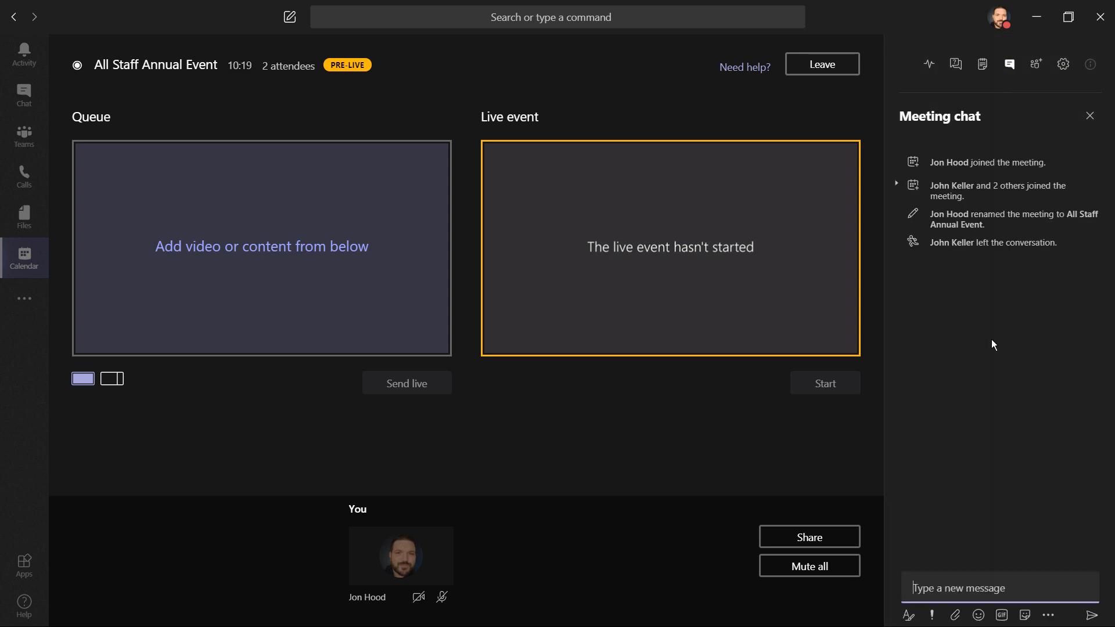
pyautogui.write('ls')
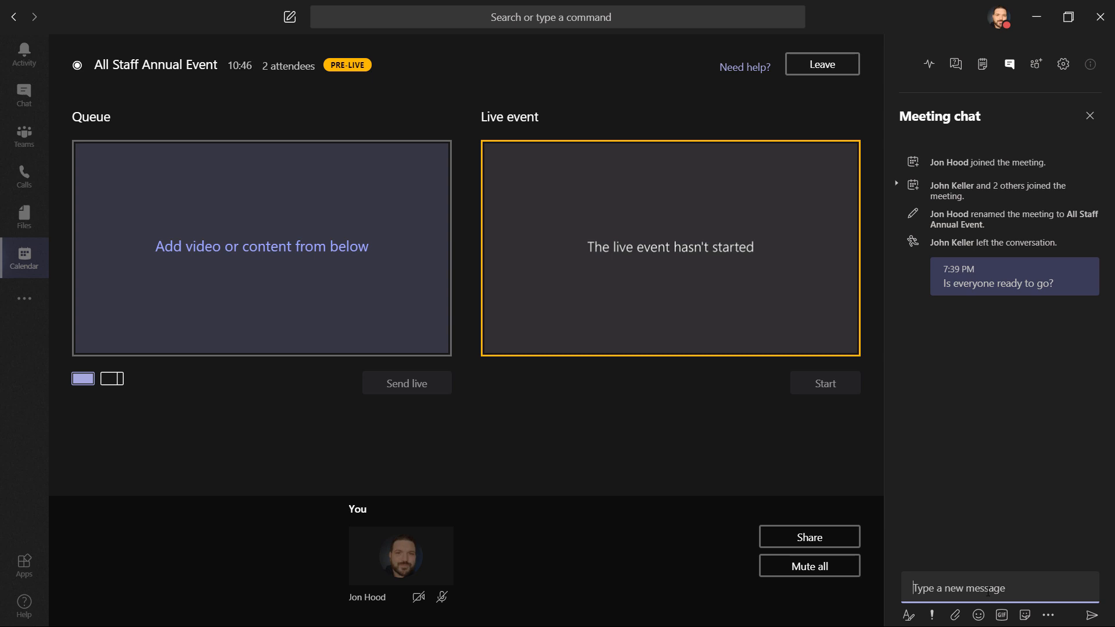
# Review the invited people and device settings, then close the panel
pyautogui.click(1036, 64)
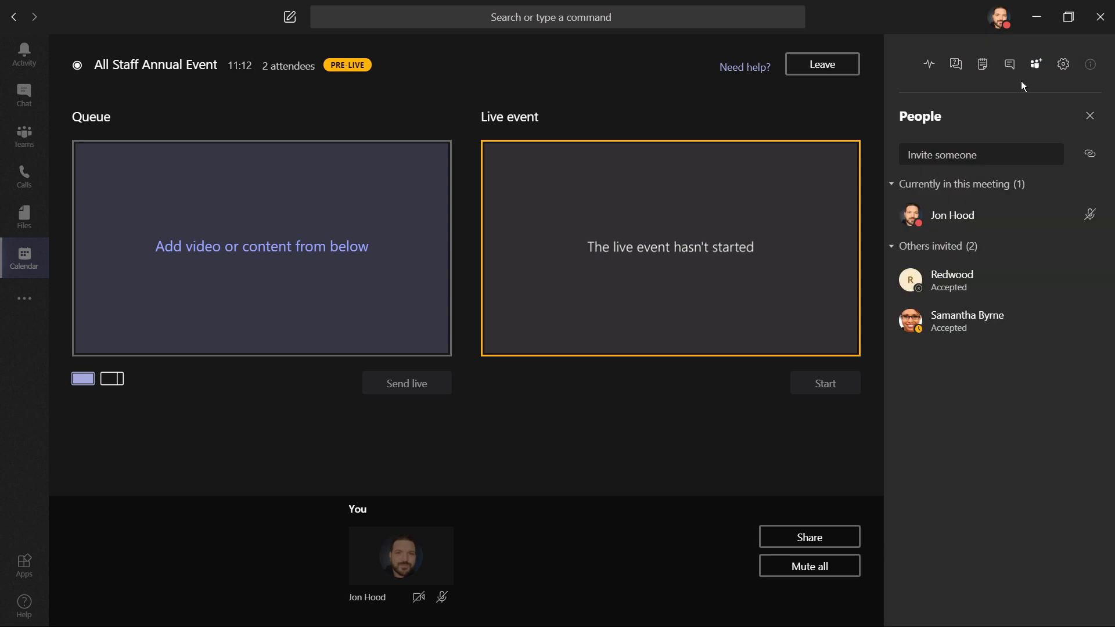
pyautogui.click(1064, 64)
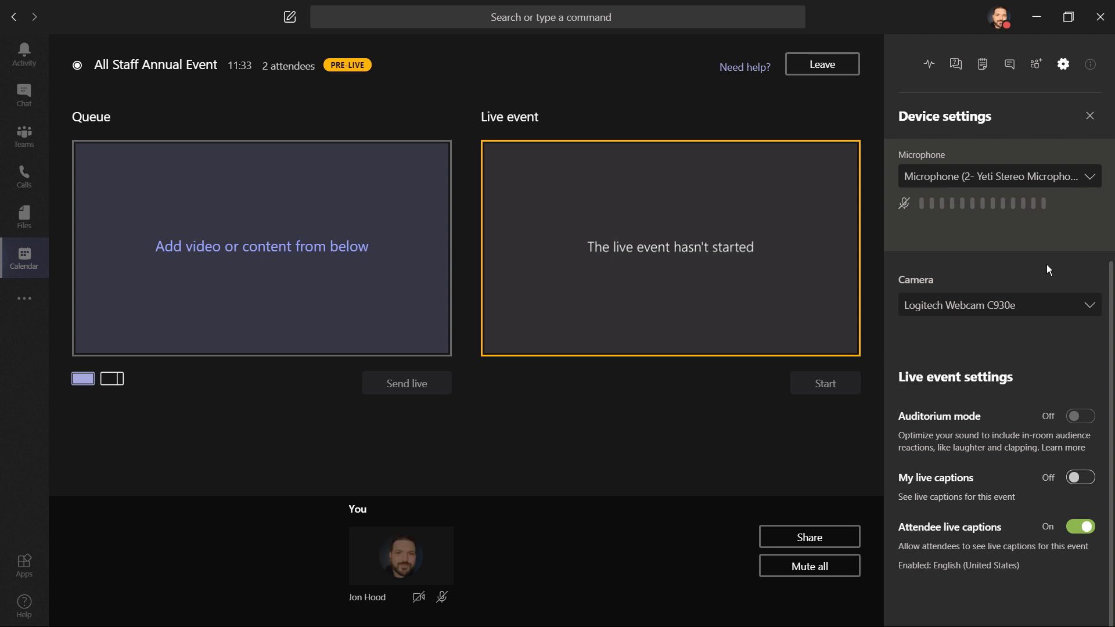
pyautogui.click(1090, 116)
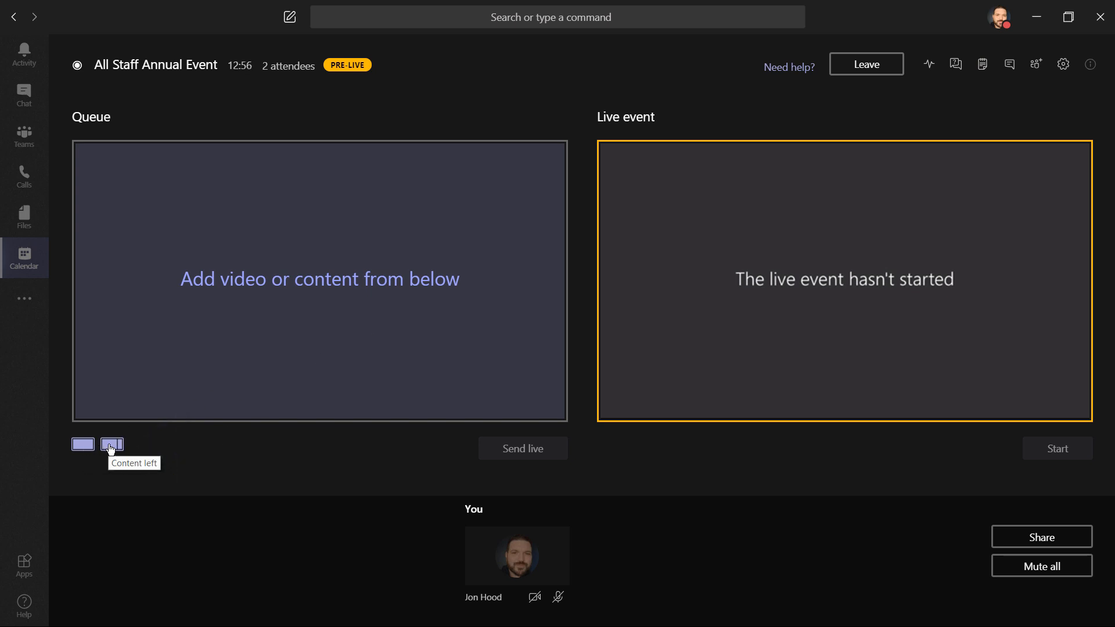
pyautogui.click(112, 444)
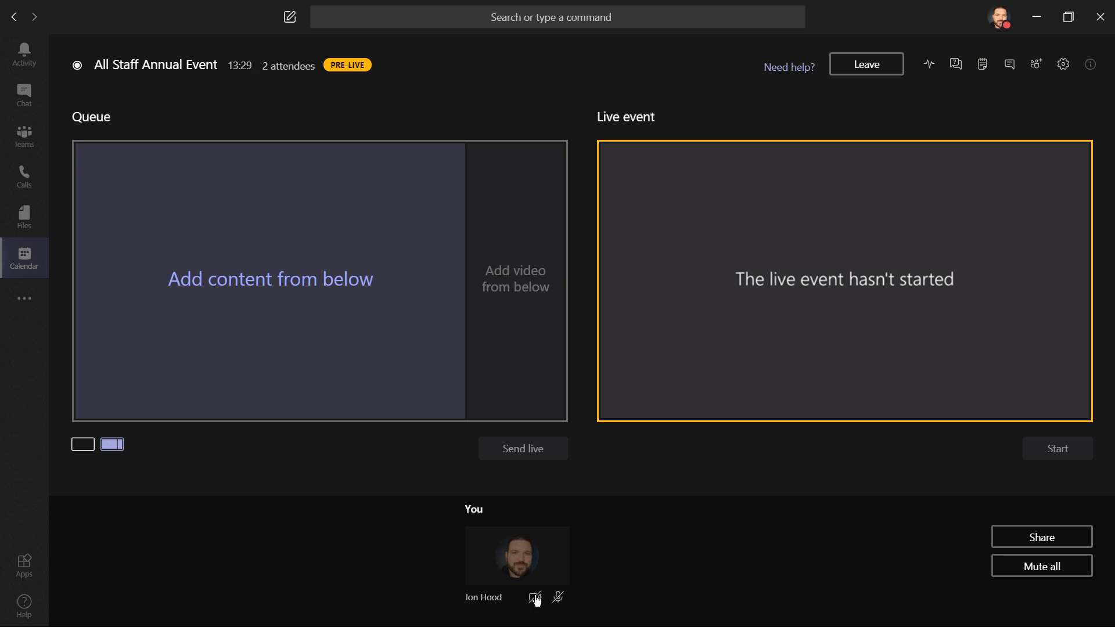
pyautogui.moveTo(534, 596)
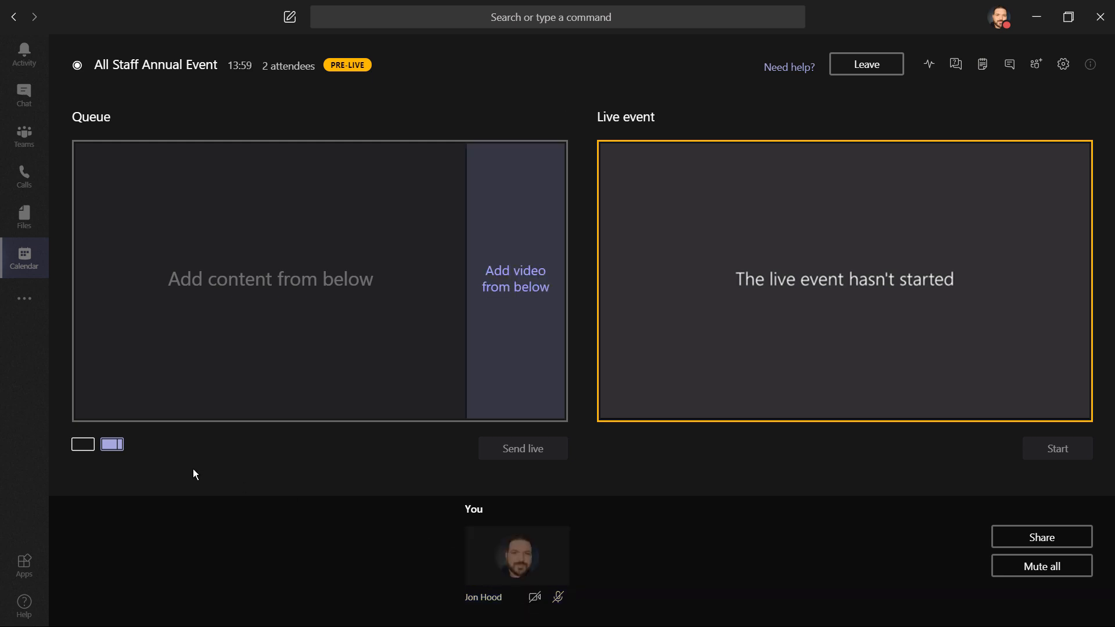
pyautogui.click(82, 445)
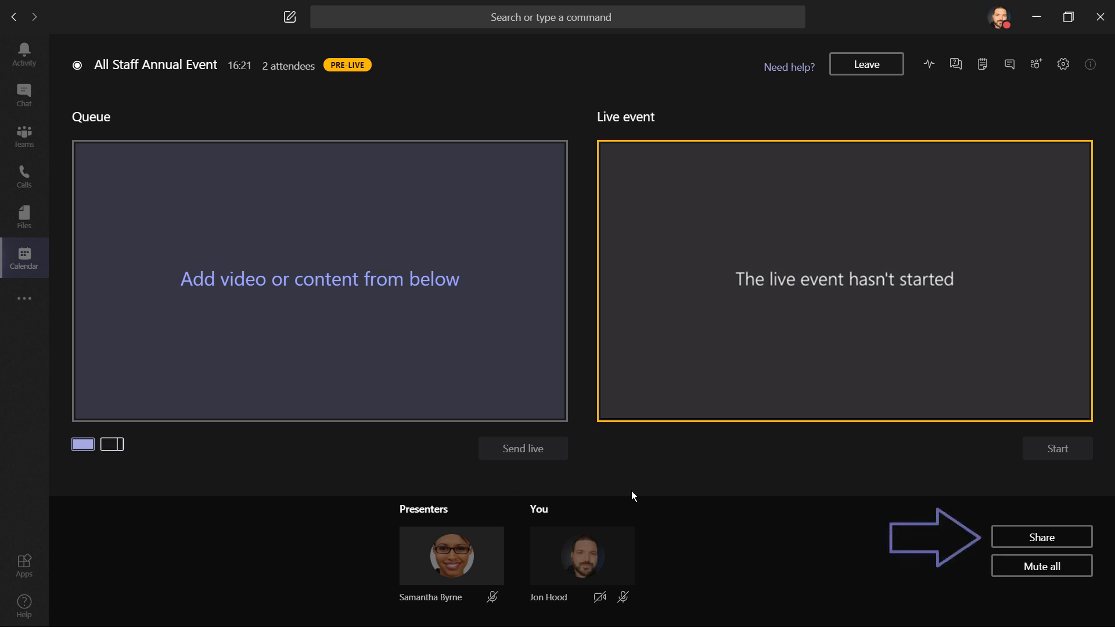
# Queue the shared desktop's 'Producing a Live Event' slide, trying Content left before reverting to single layout
pyautogui.click(1040, 536)
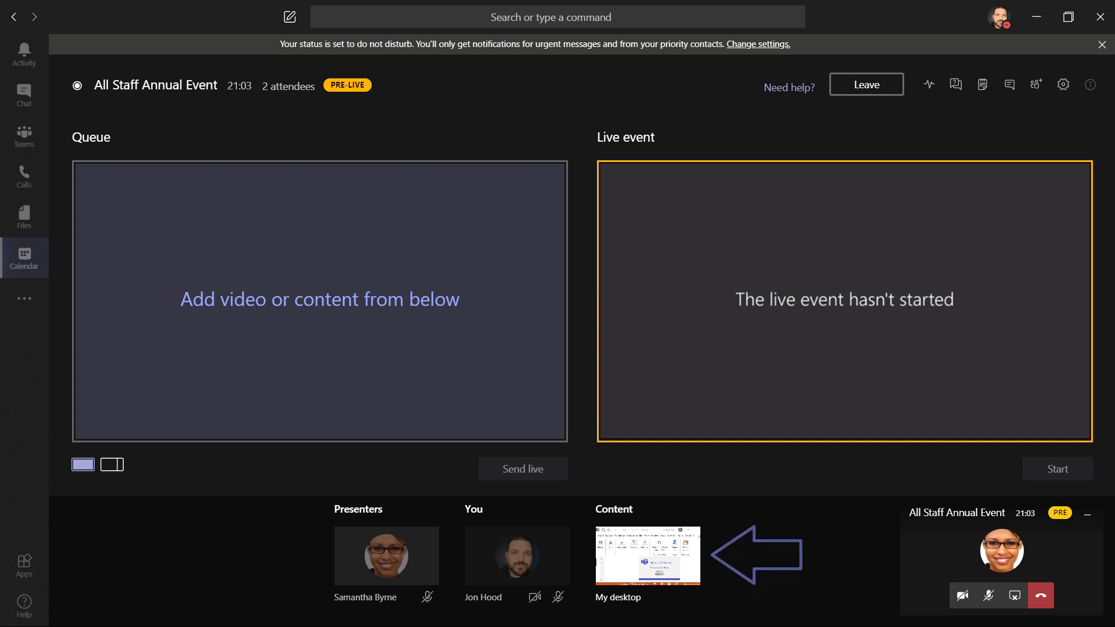
pyautogui.click(646, 555)
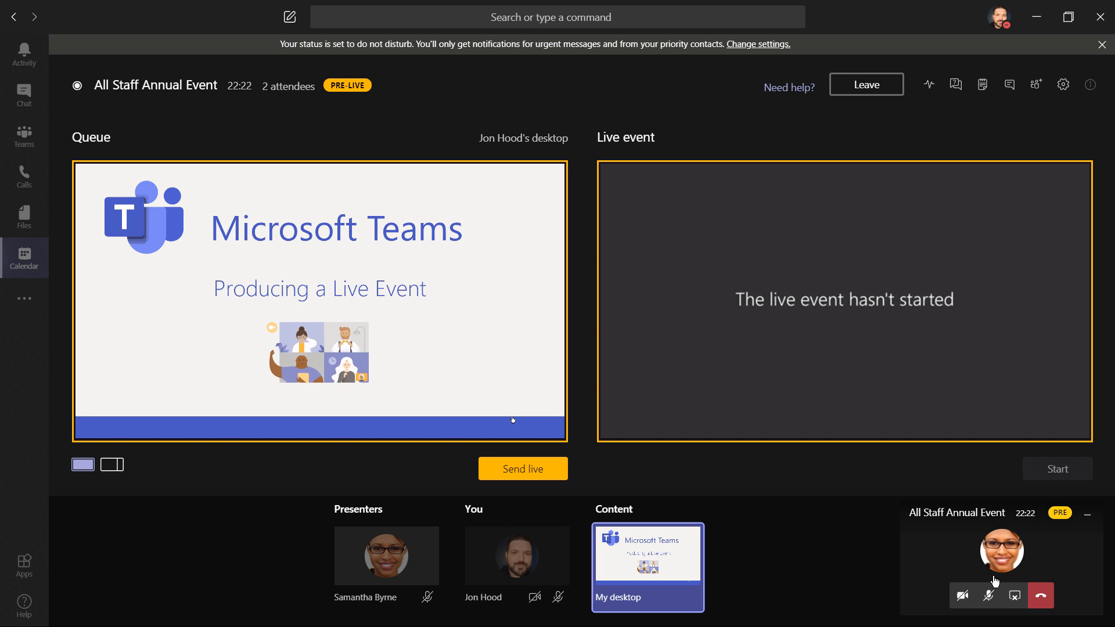
pyautogui.moveTo(154, 473)
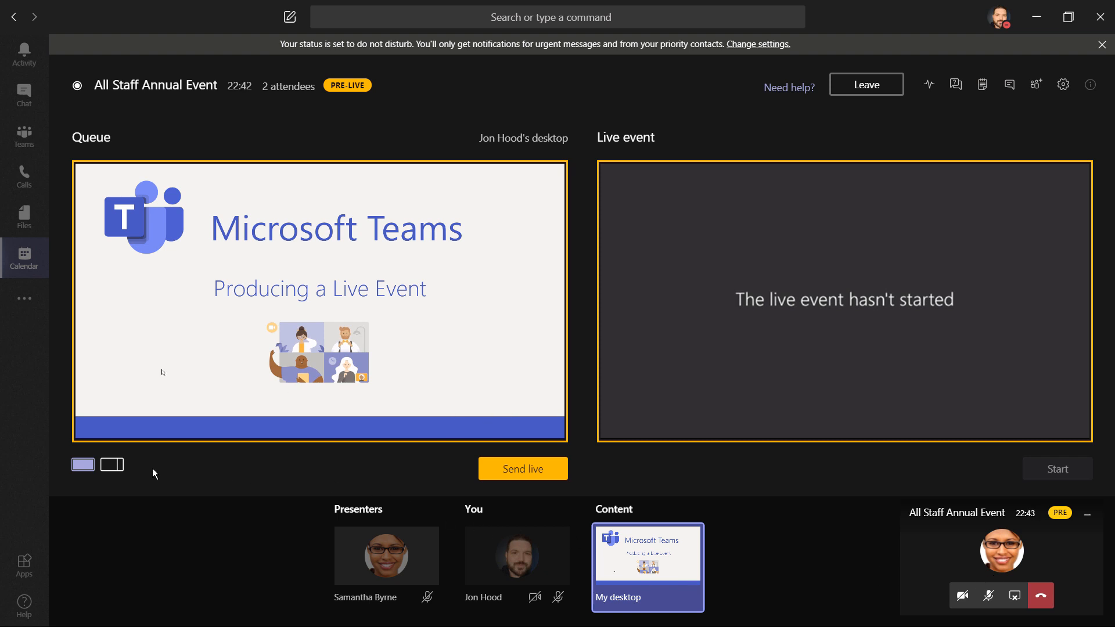
pyautogui.click(111, 464)
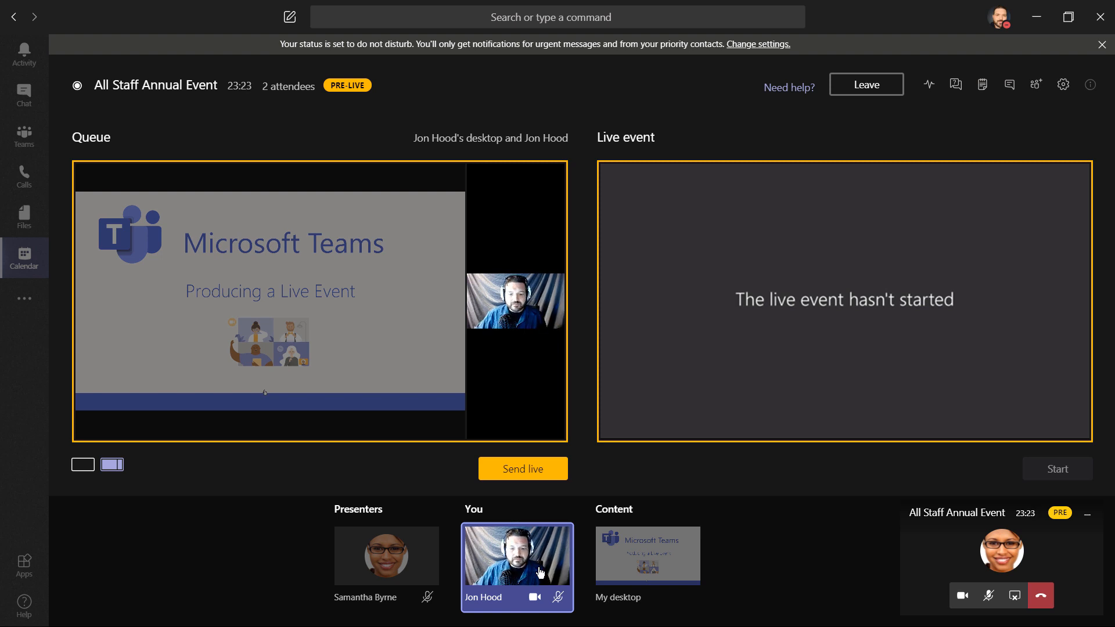
pyautogui.click(82, 465)
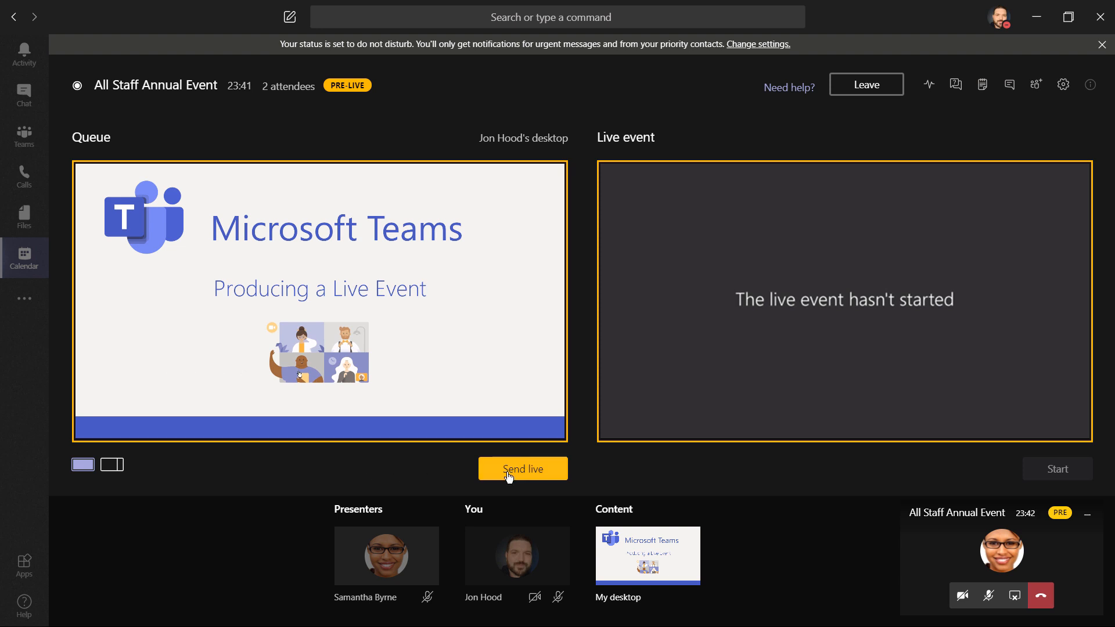
# Send the 'Producing a Live Event' slide live, clear the queued camera, and request the event start
pyautogui.click(523, 469)
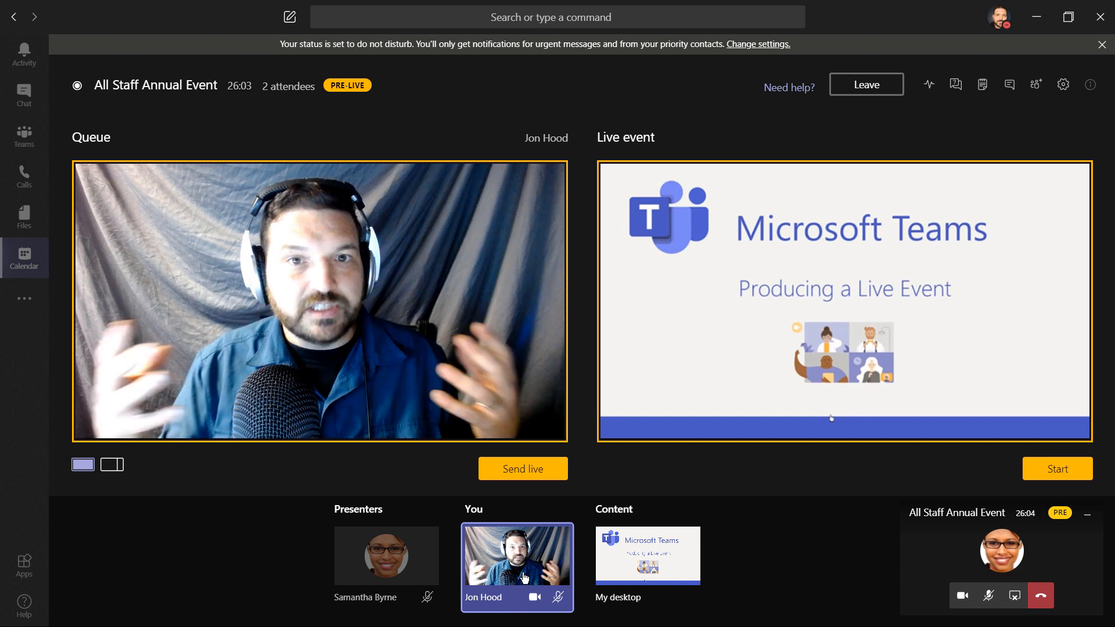
pyautogui.click(534, 598)
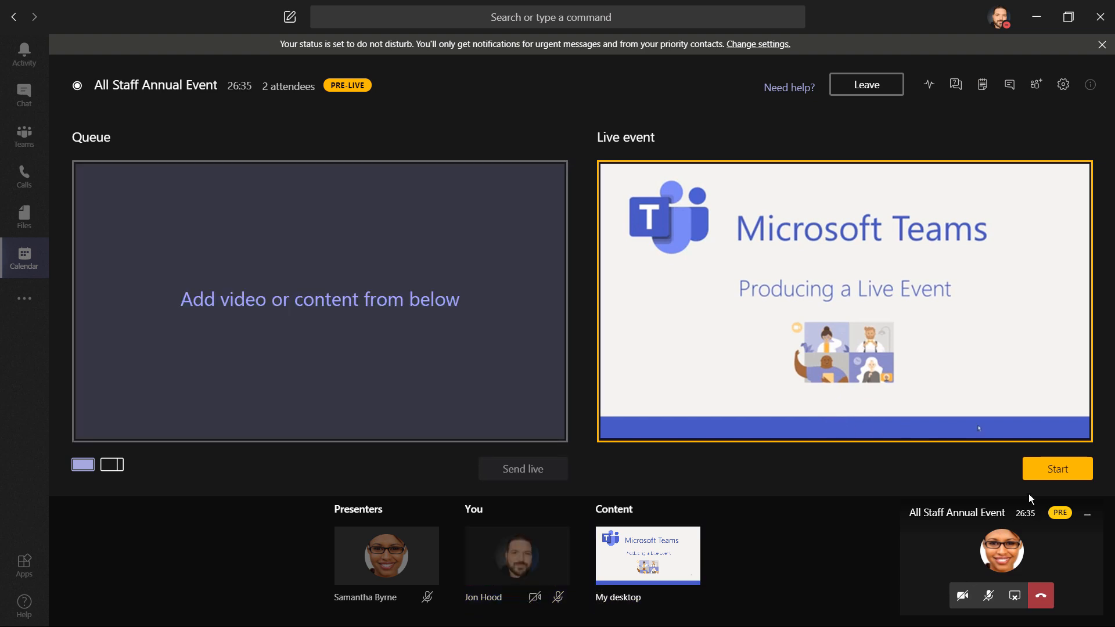
pyautogui.click(1056, 469)
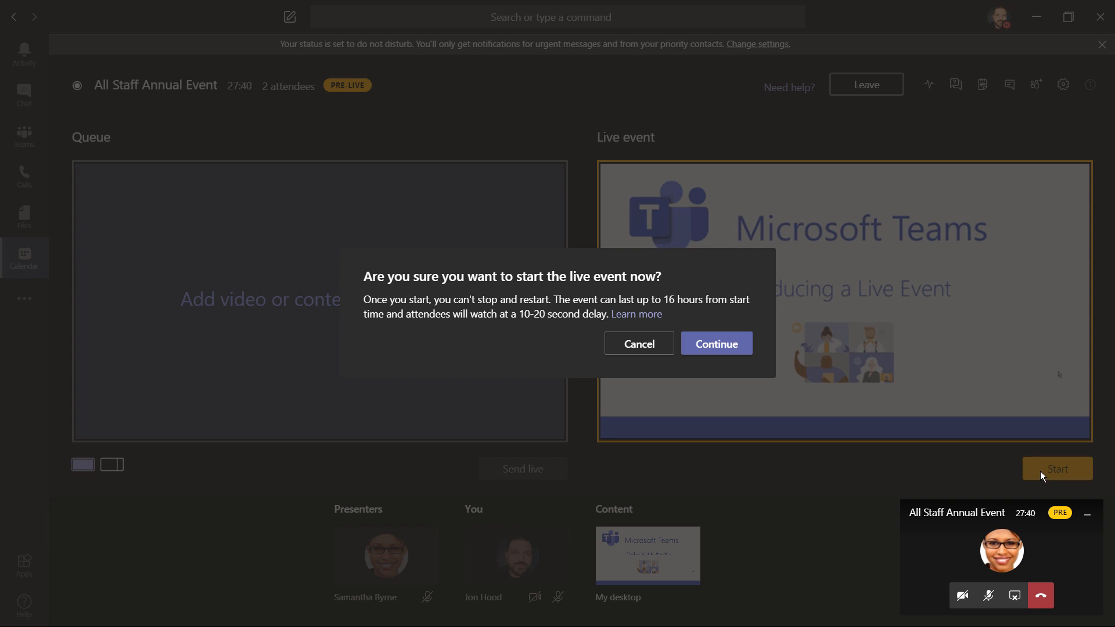
pyautogui.click(638, 343)
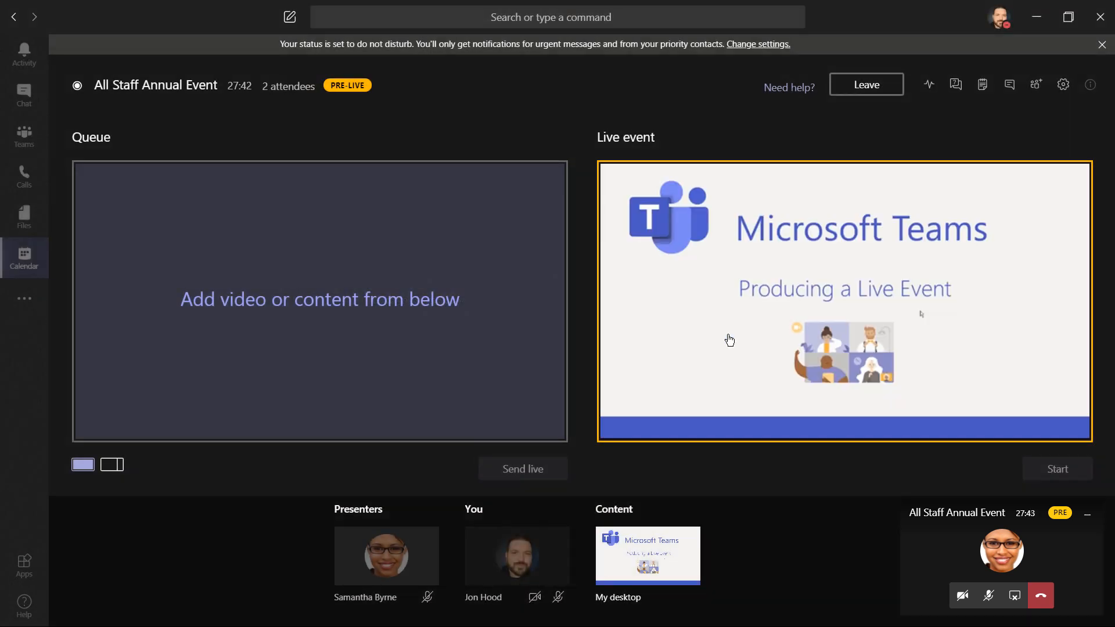
pyautogui.click(1057, 468)
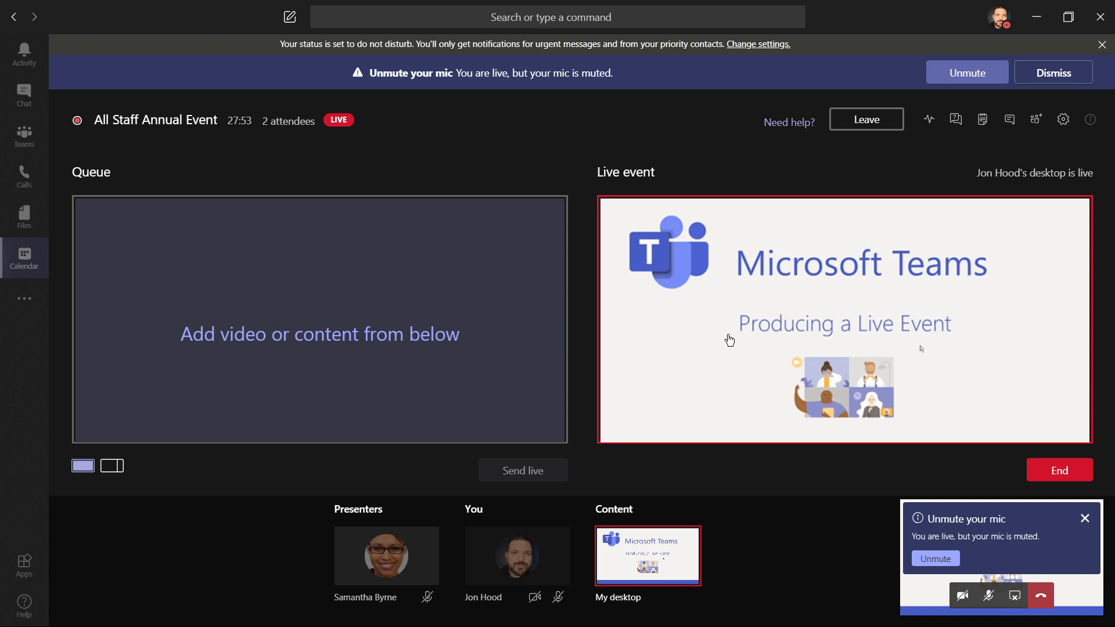
pyautogui.click(1052, 72)
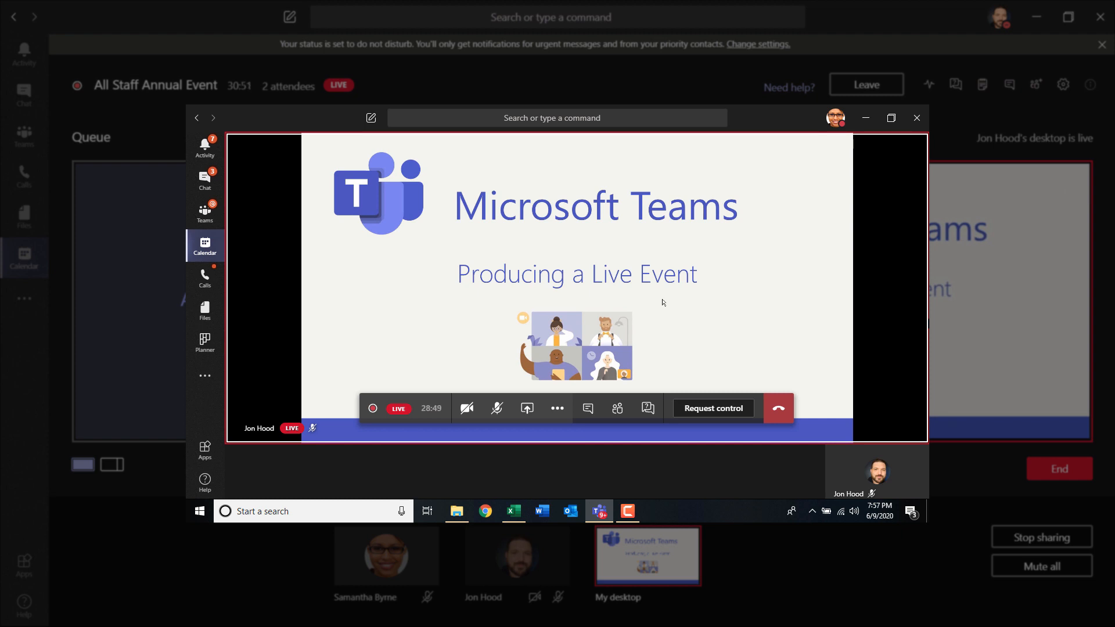
pyautogui.moveTo(557, 408)
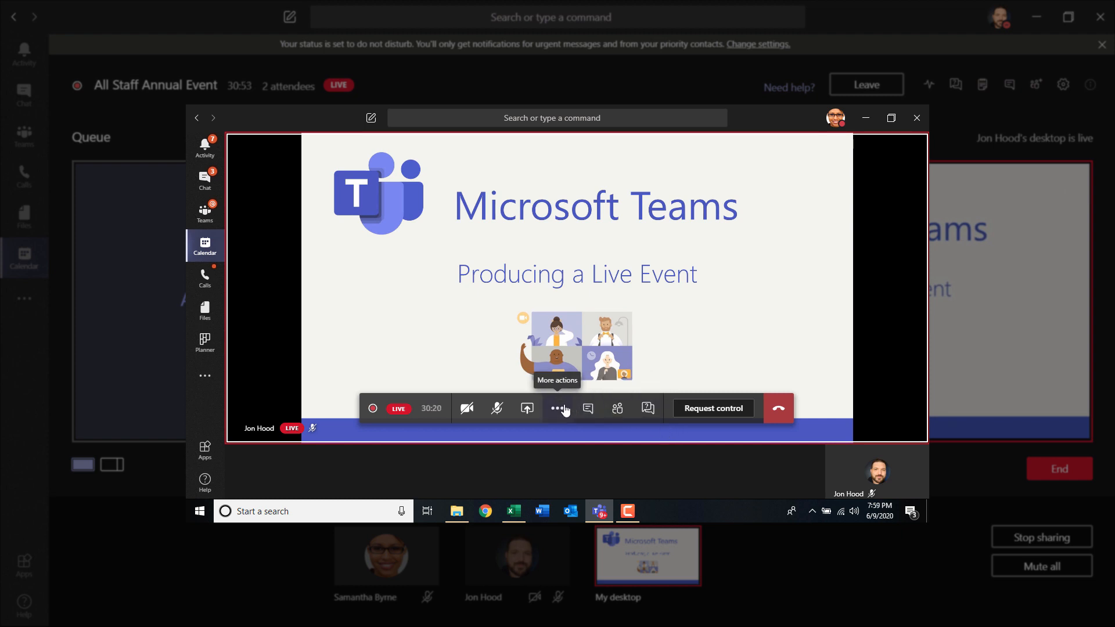
pyautogui.click(526, 408)
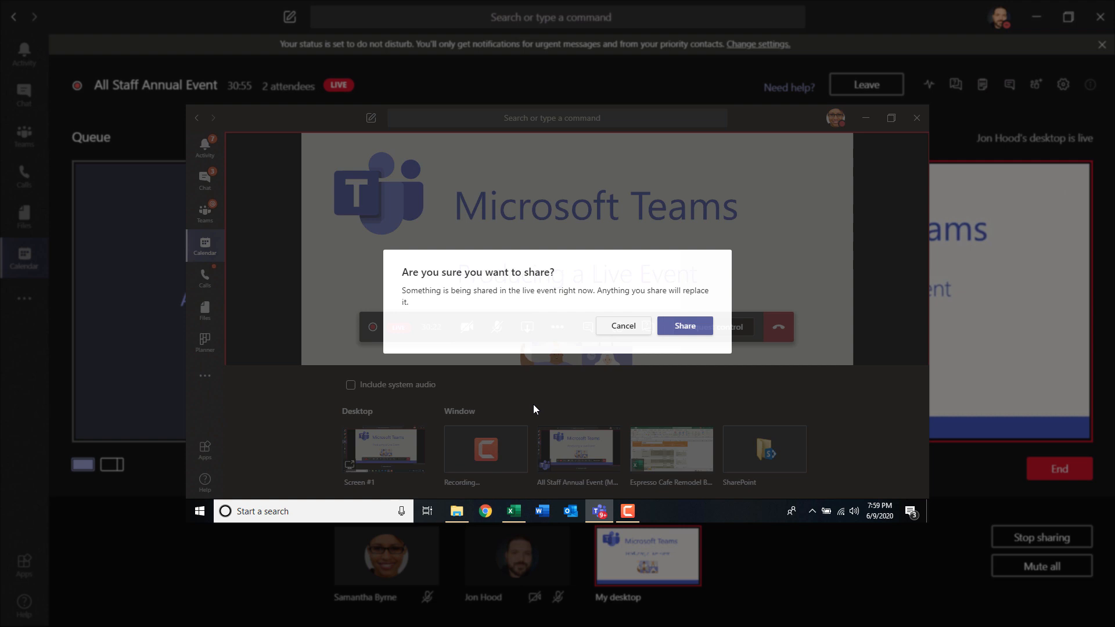
pyautogui.click(684, 326)
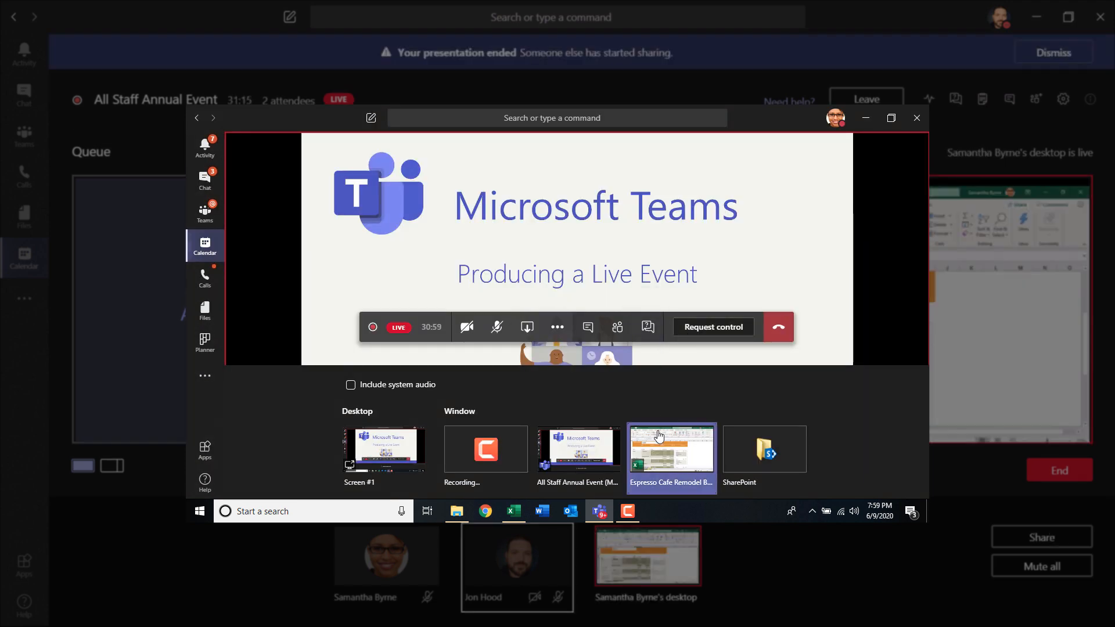
pyautogui.click(669, 448)
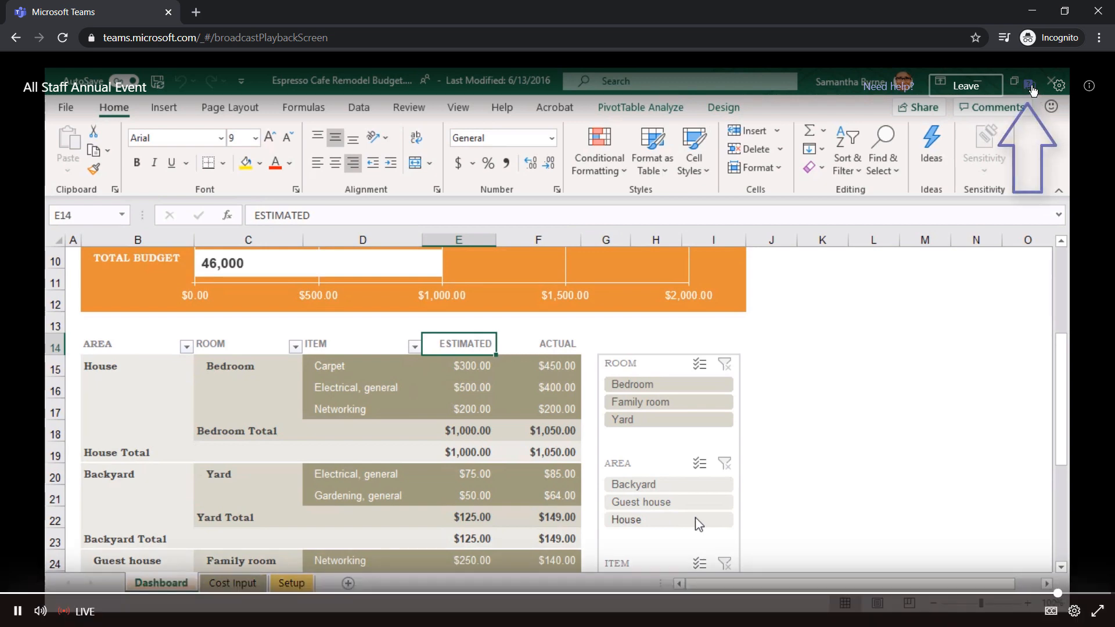
# Under New in Q&A, privately reply 'Yes, we…' to Richard's question about materials
pyautogui.click(1031, 86)
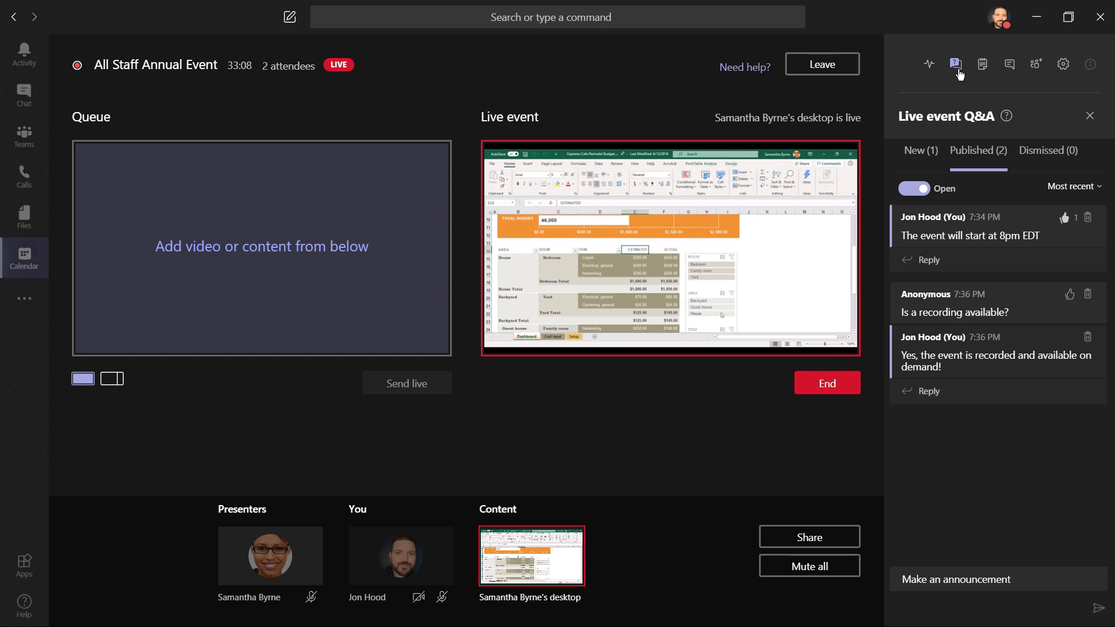
pyautogui.click(919, 150)
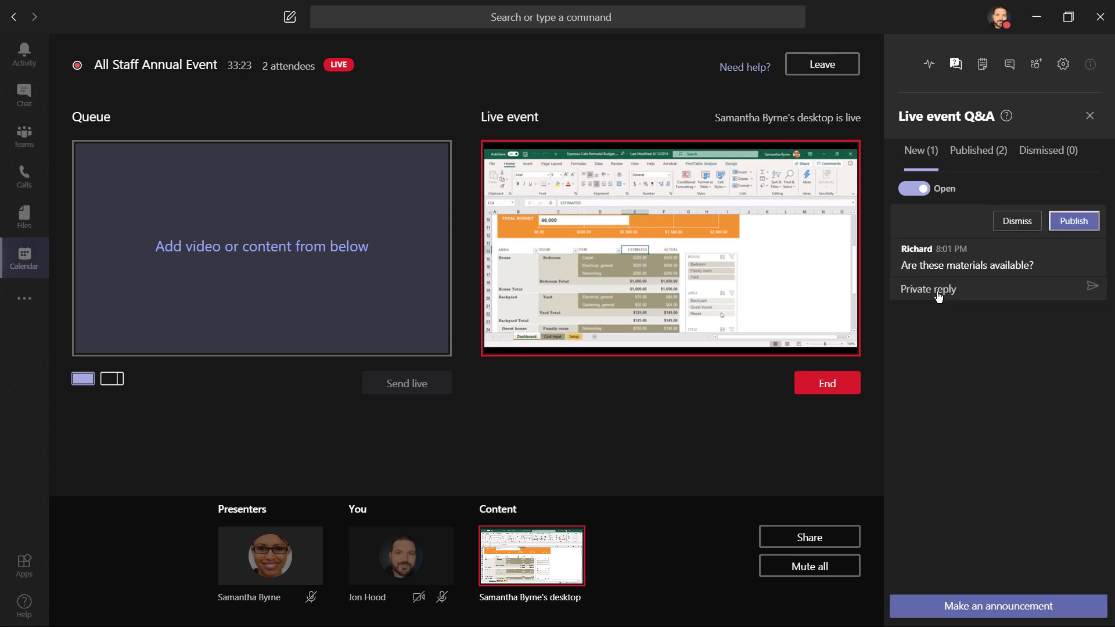
pyautogui.write('Yes, we will provide all materials')
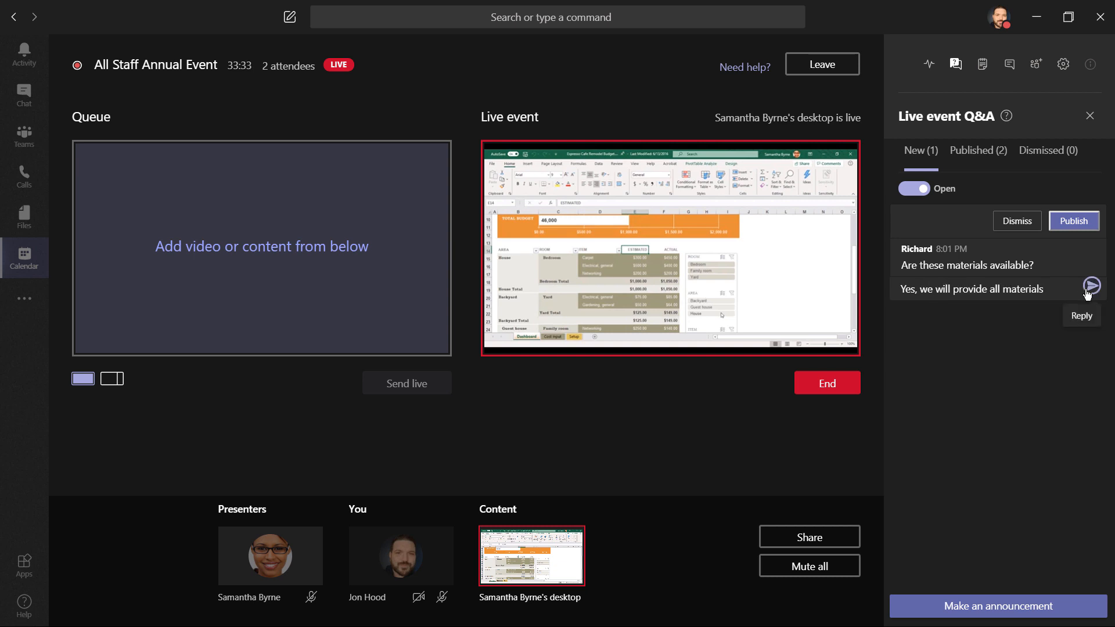
pyautogui.click(1089, 115)
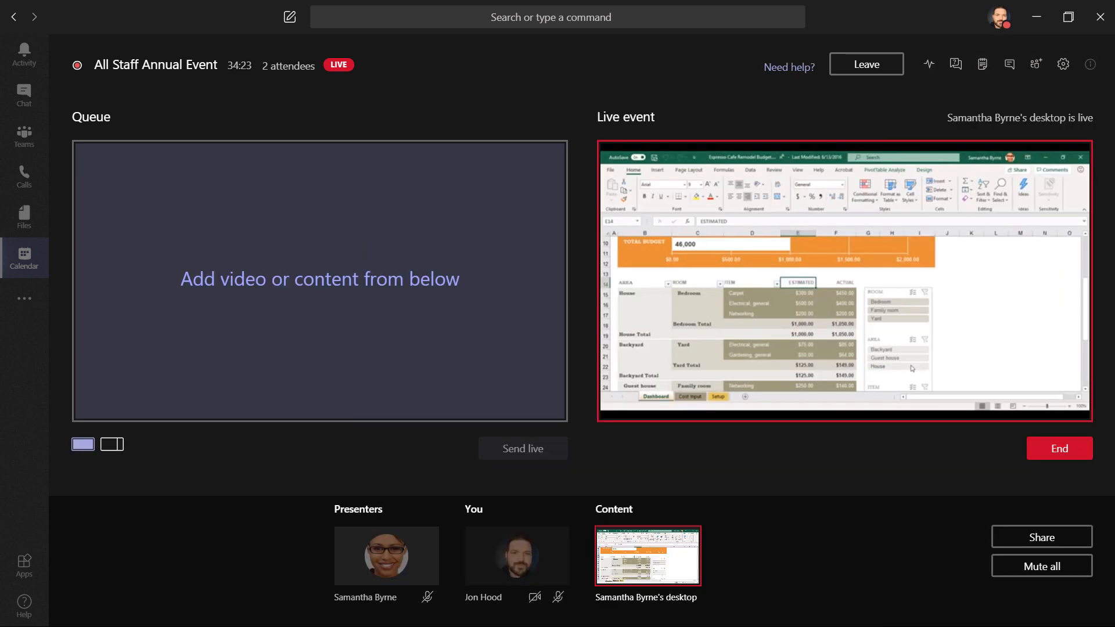
pyautogui.click(1040, 536)
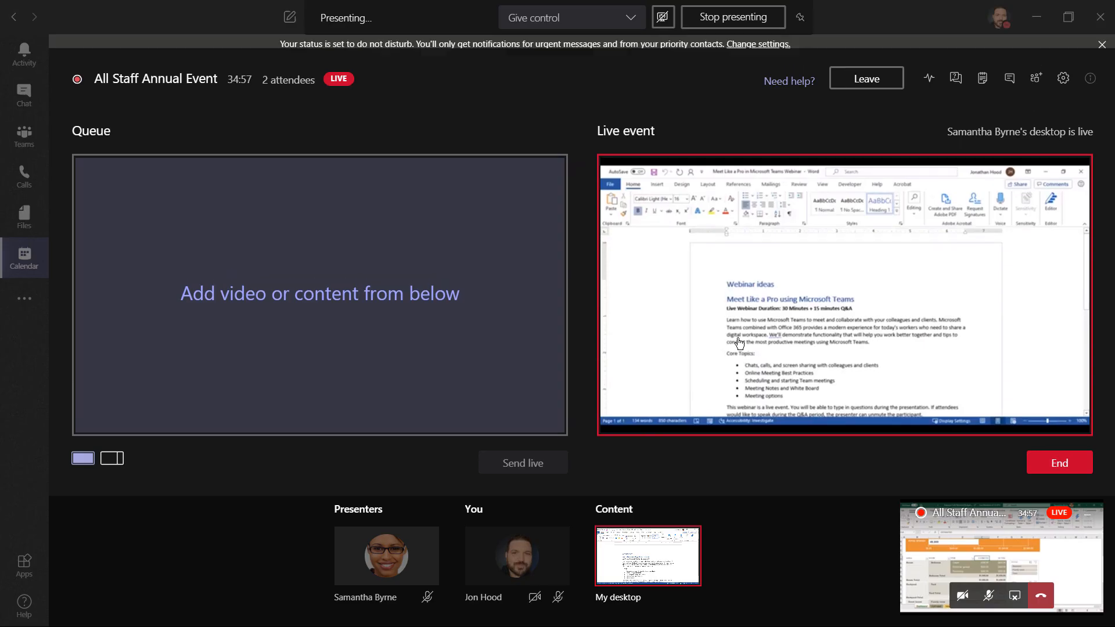
pyautogui.click(732, 16)
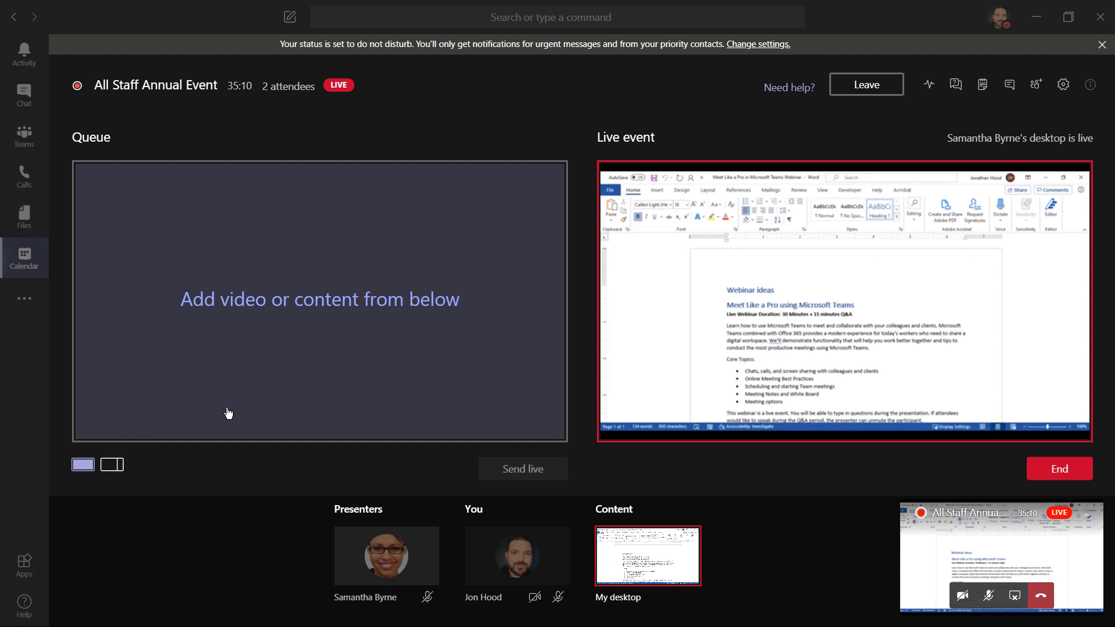
pyautogui.click(517, 555)
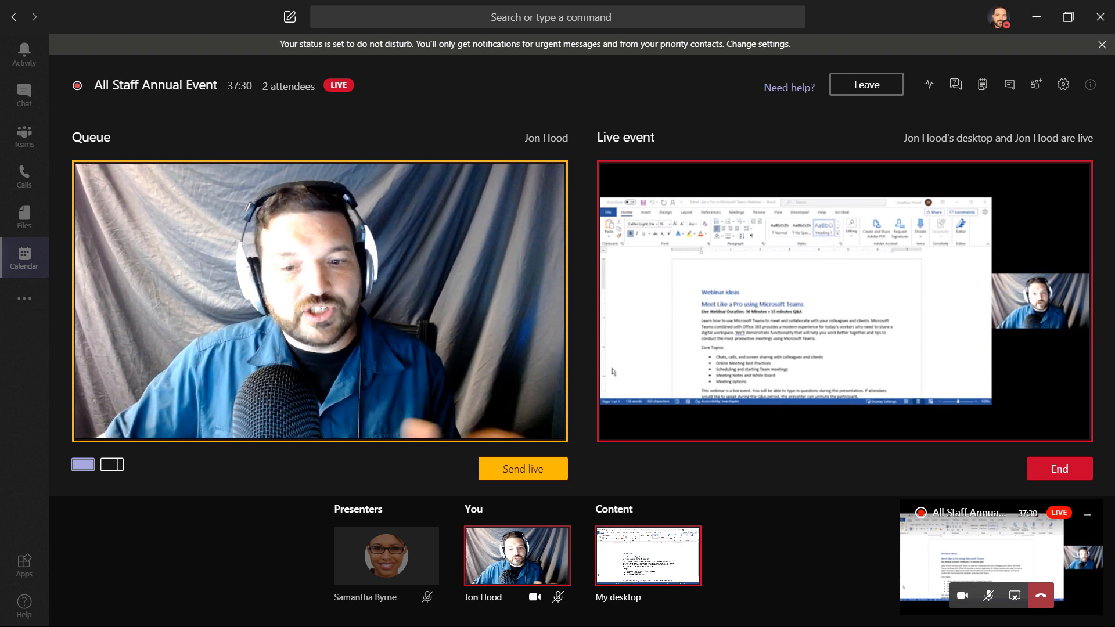
pyautogui.click(523, 468)
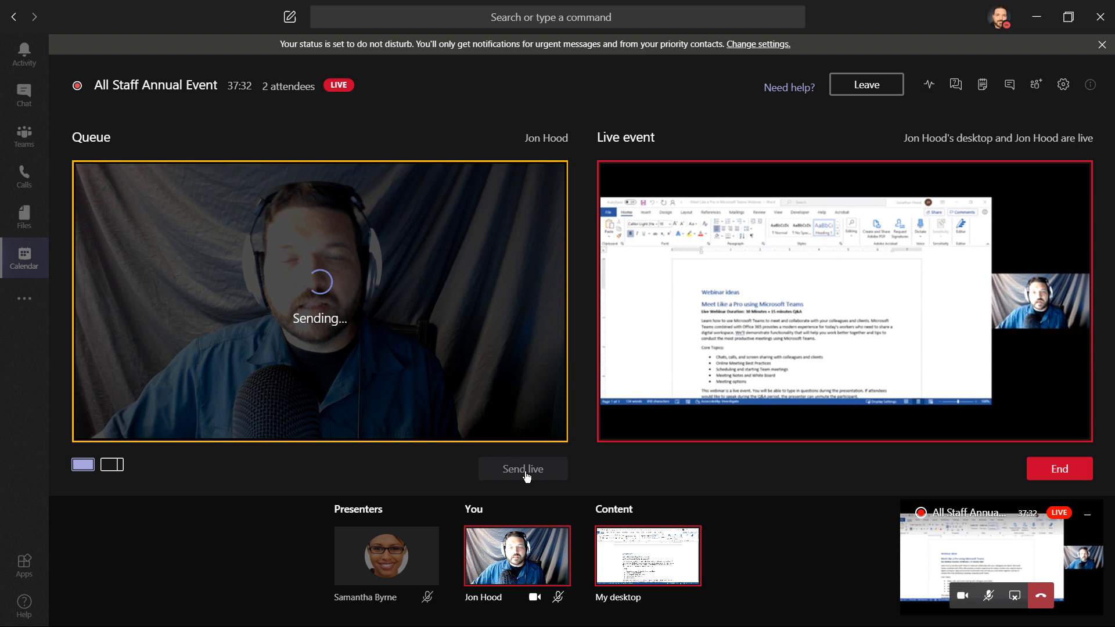
pyautogui.click(522, 469)
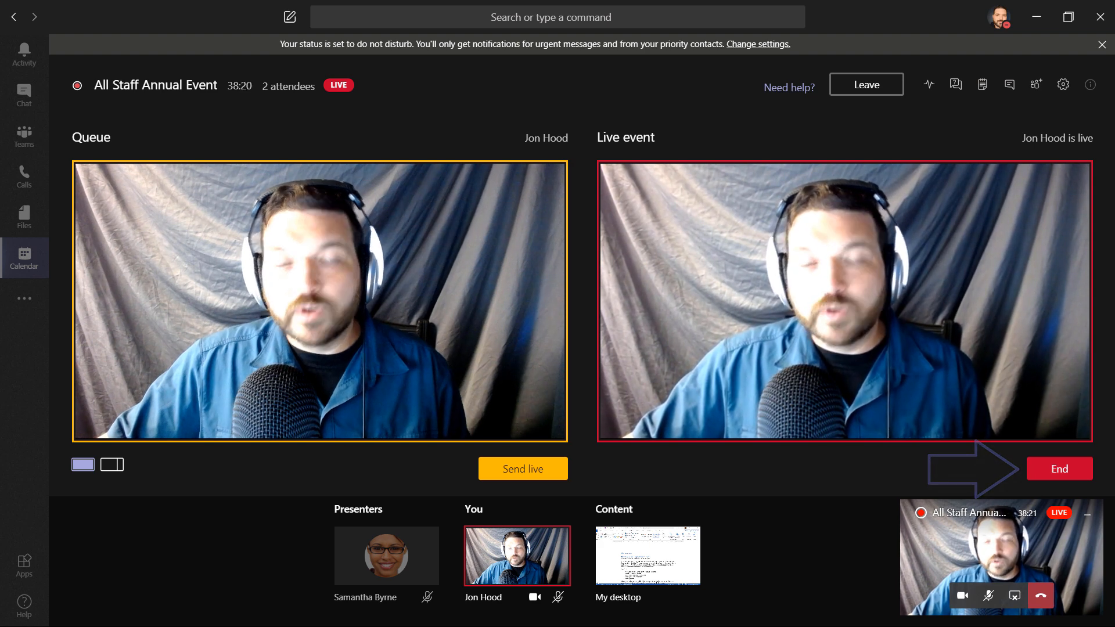
# End the All Staff Annual Event permanently, then leave it
pyautogui.click(1058, 468)
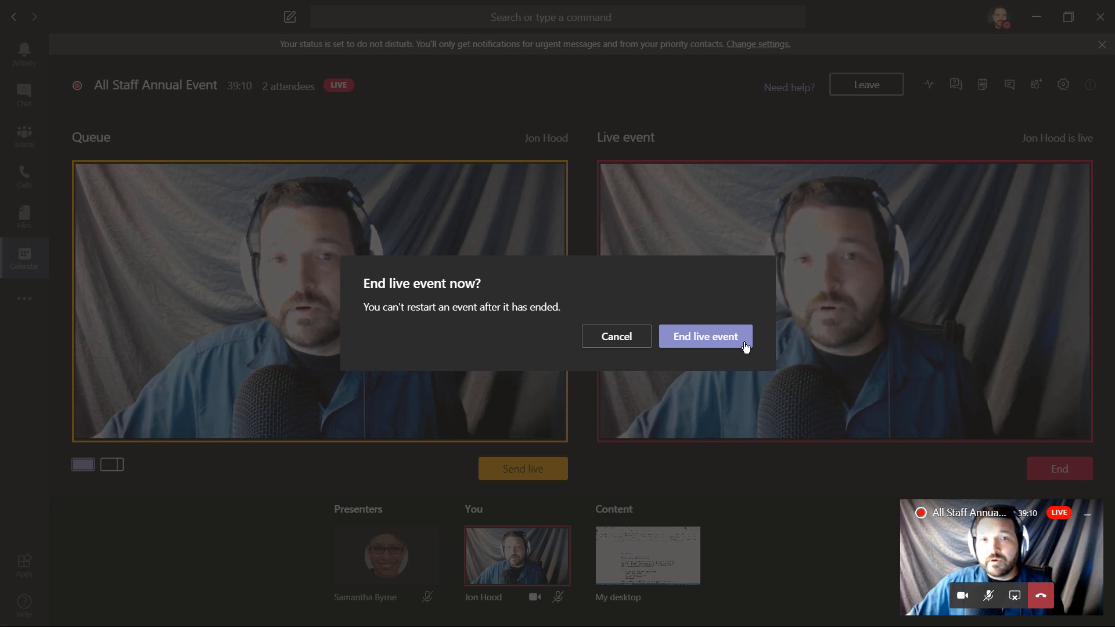
pyautogui.click(704, 336)
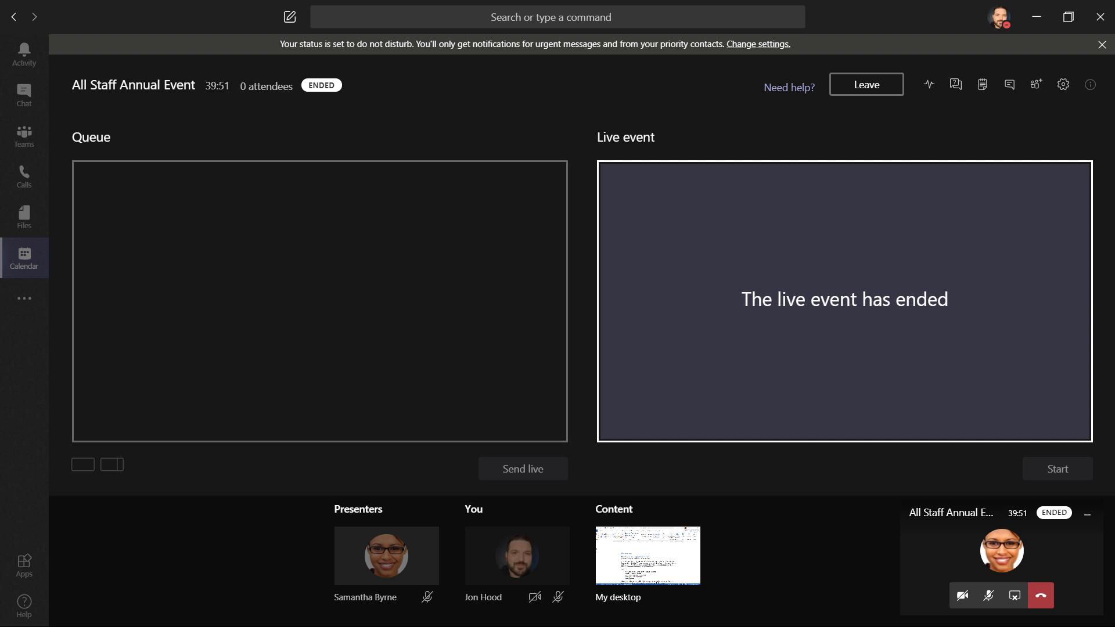
pyautogui.moveTo(865, 84)
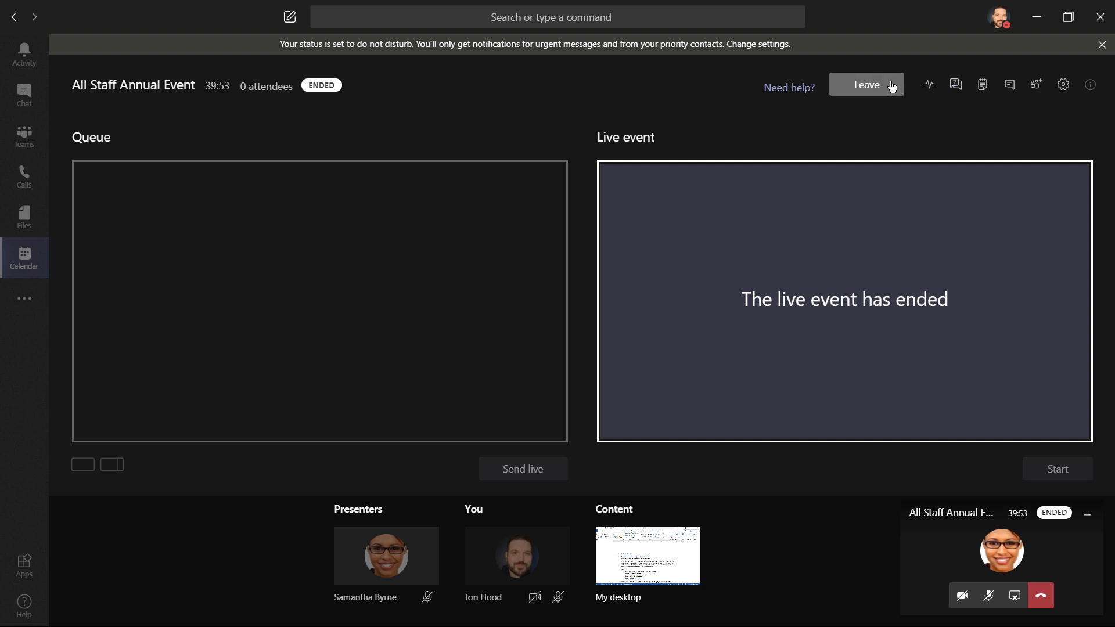
pyautogui.click(866, 85)
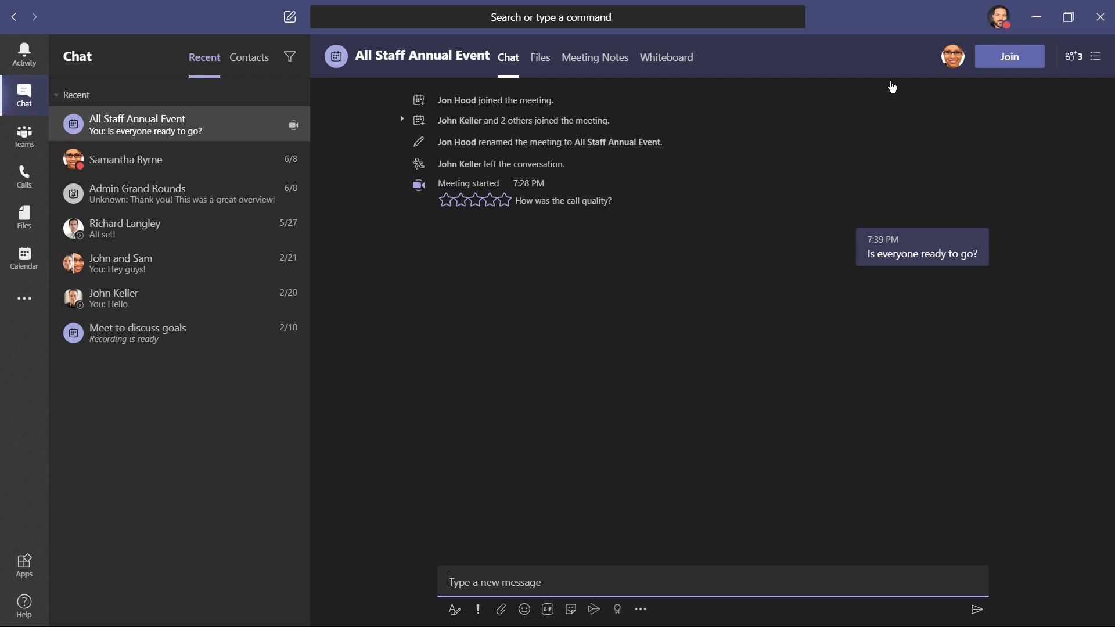
# Browse the chat's Files and Whiteboard tabs, then reopen the event from the Calendar
pyautogui.click(539, 57)
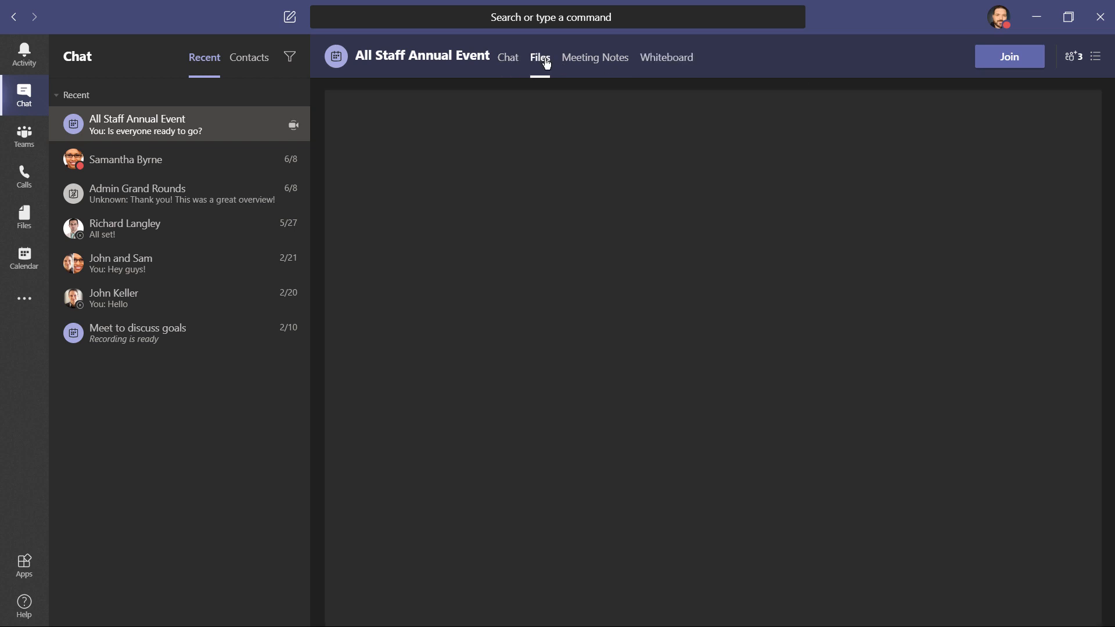
pyautogui.click(539, 58)
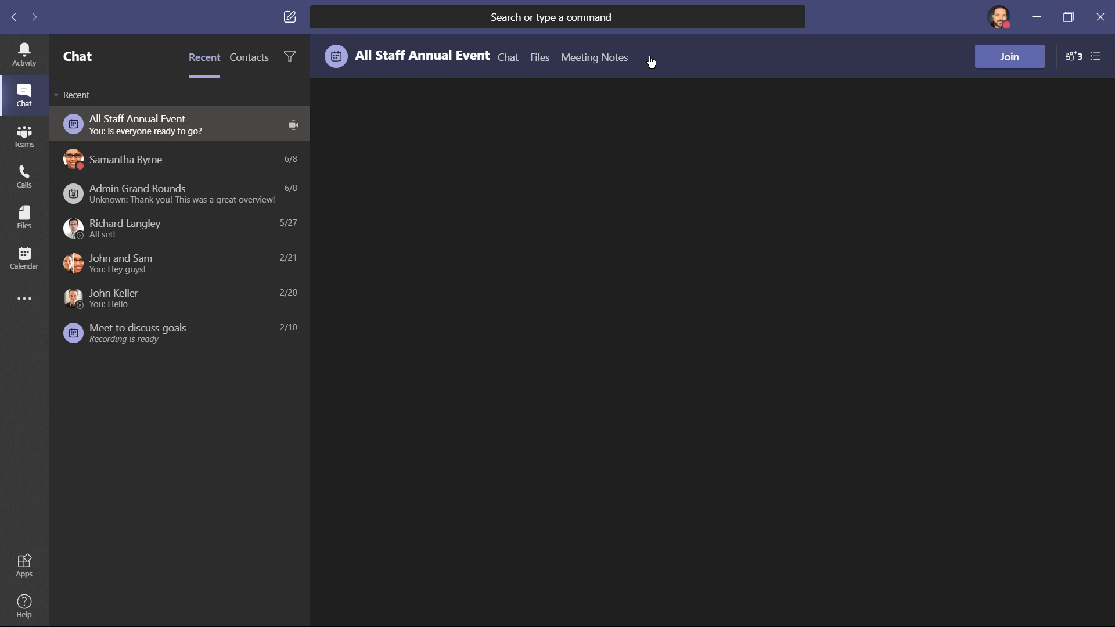
pyautogui.click(648, 60)
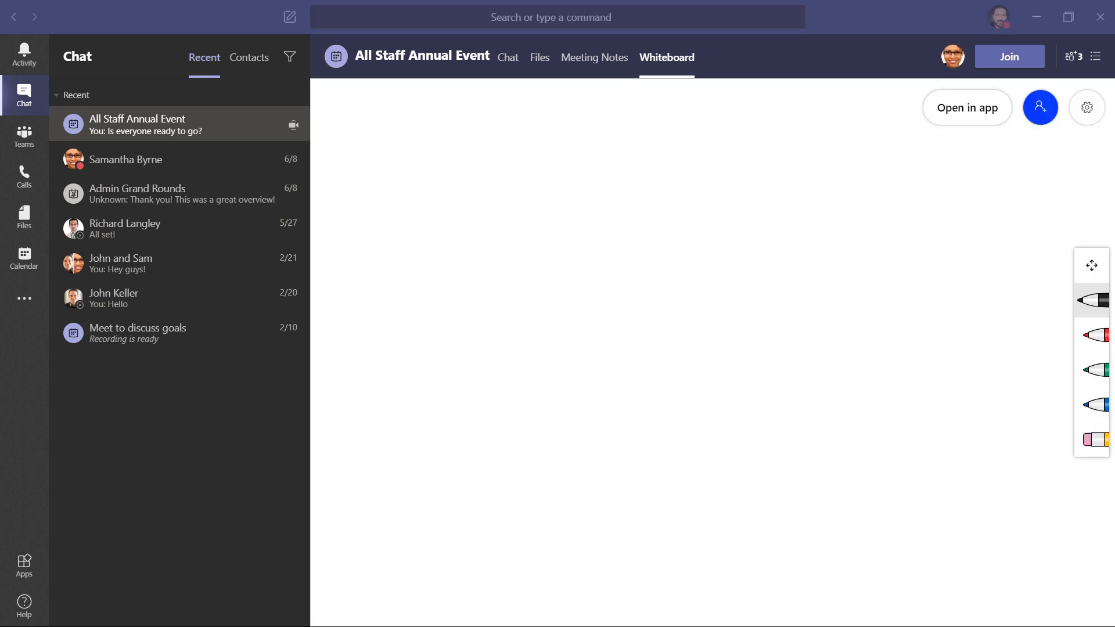
pyautogui.moveTo(121, 263)
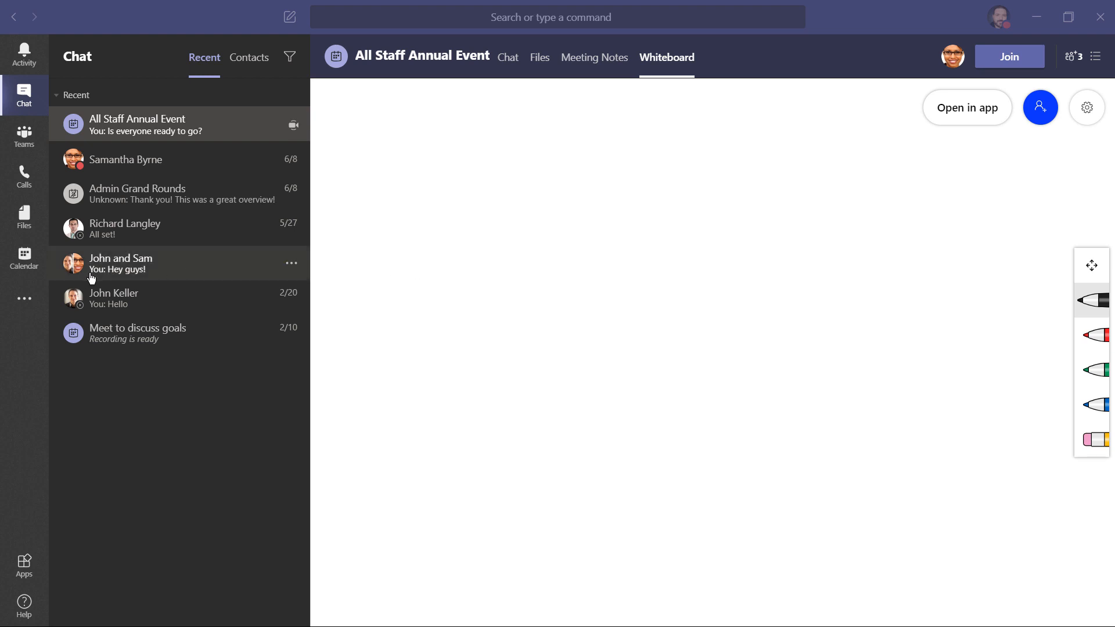
pyautogui.click(23, 258)
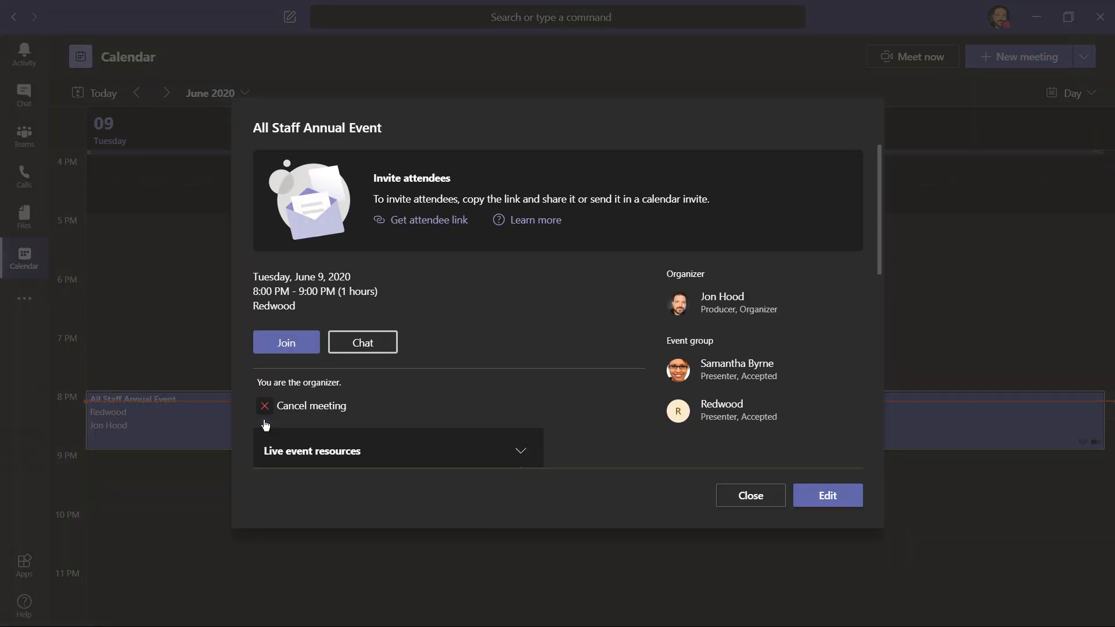
# Download the Q&A report, attendee engagement report and English (United States) transcript from Live event resources
pyautogui.click(520, 450)
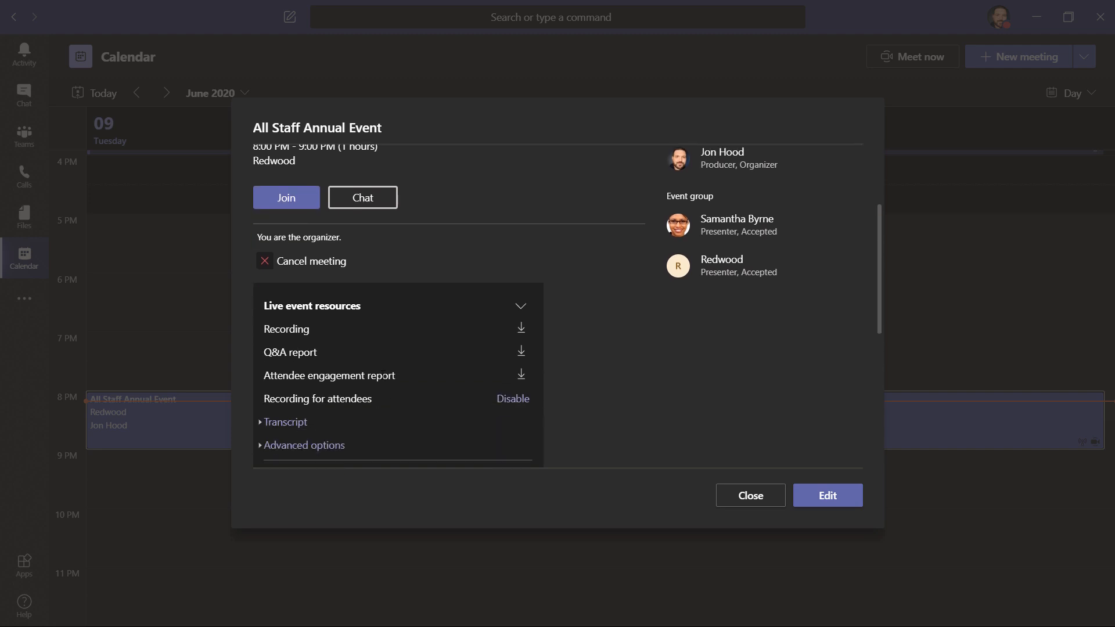
pyautogui.moveTo(522, 354)
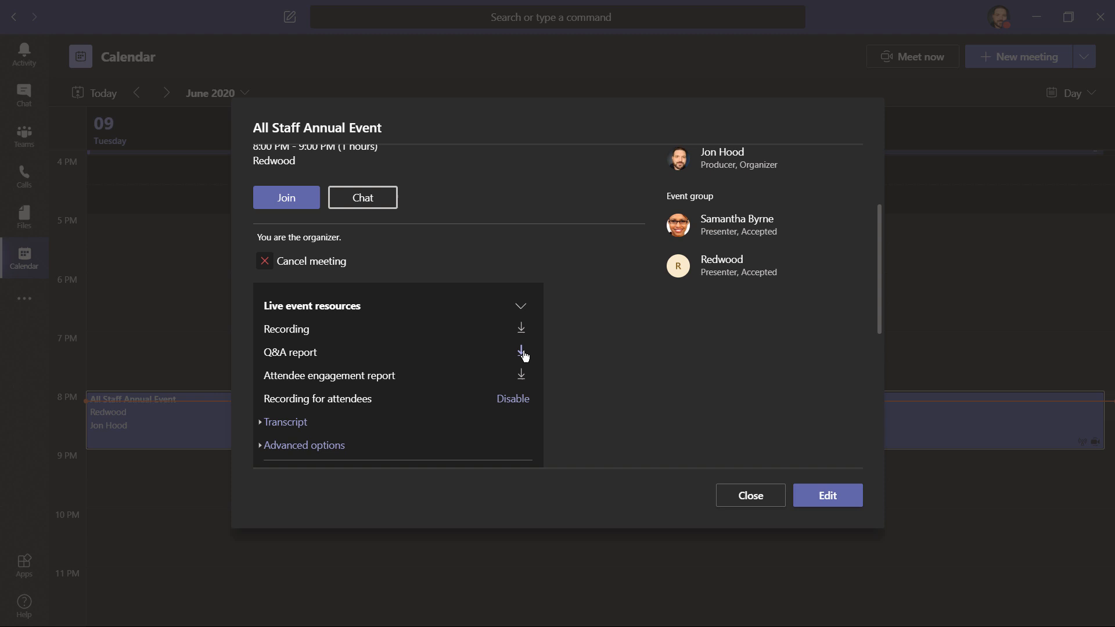
pyautogui.click(521, 353)
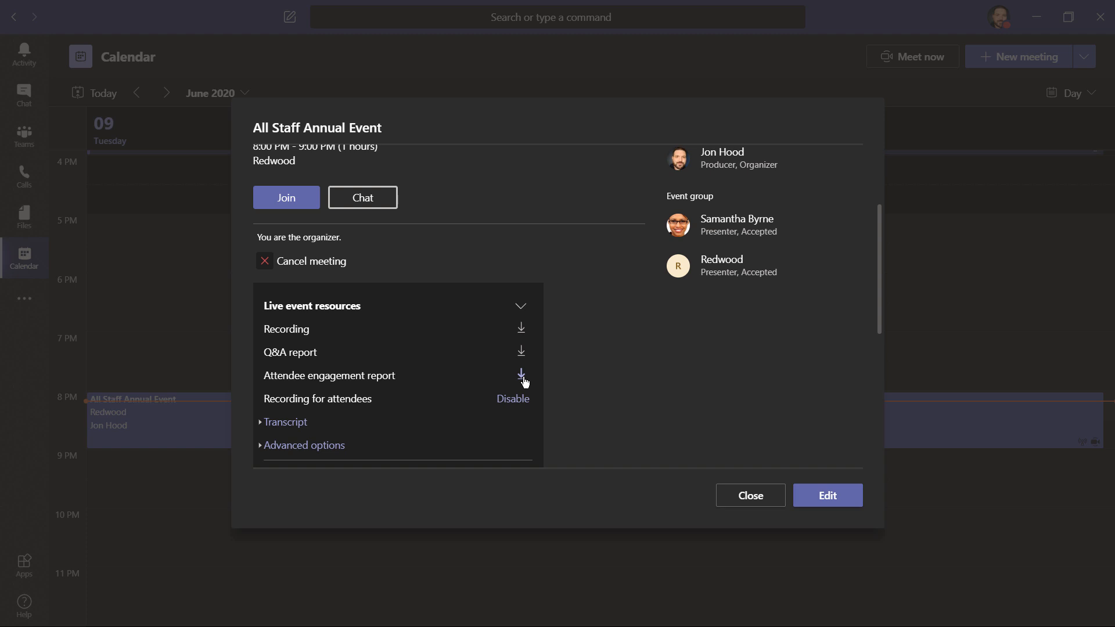
pyautogui.click(285, 422)
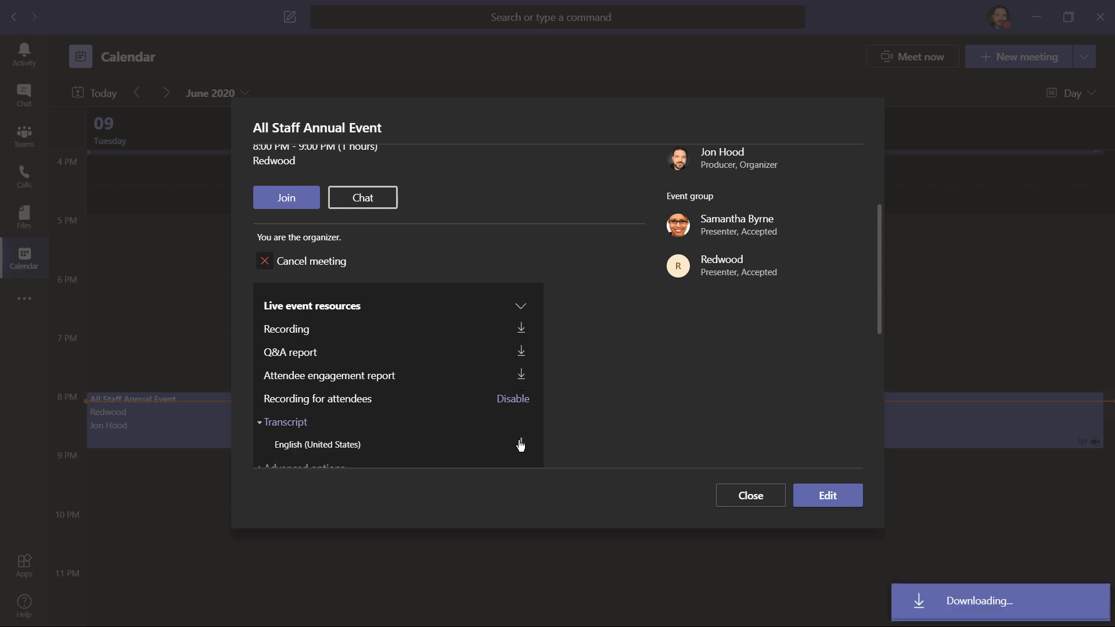
pyautogui.moveTo(520, 445)
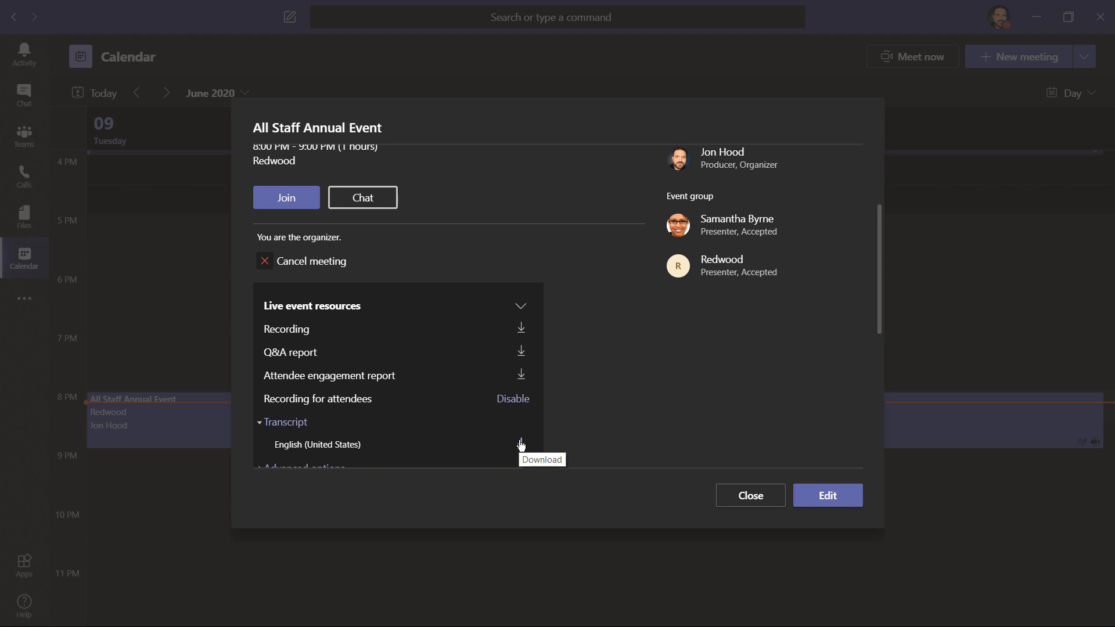
pyautogui.click(521, 351)
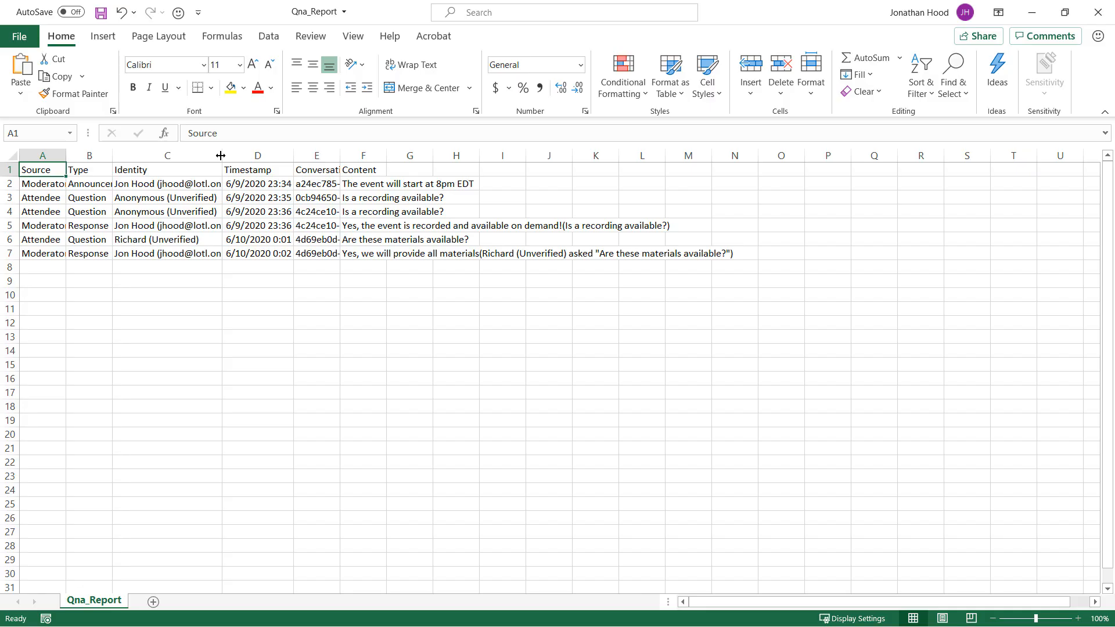